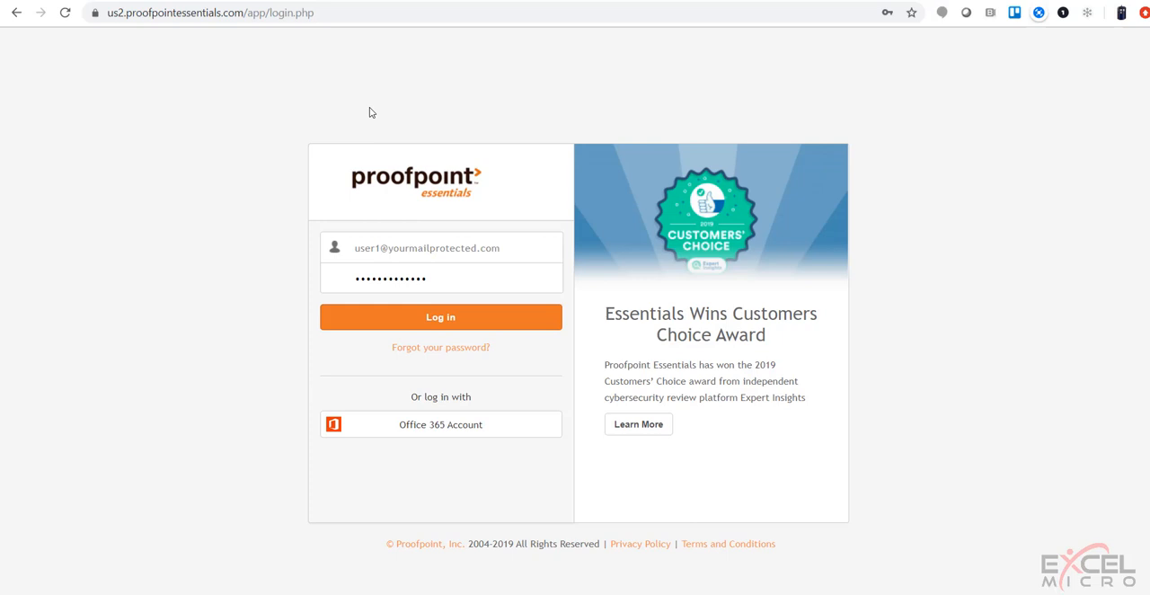
mouse_move(297, 51)
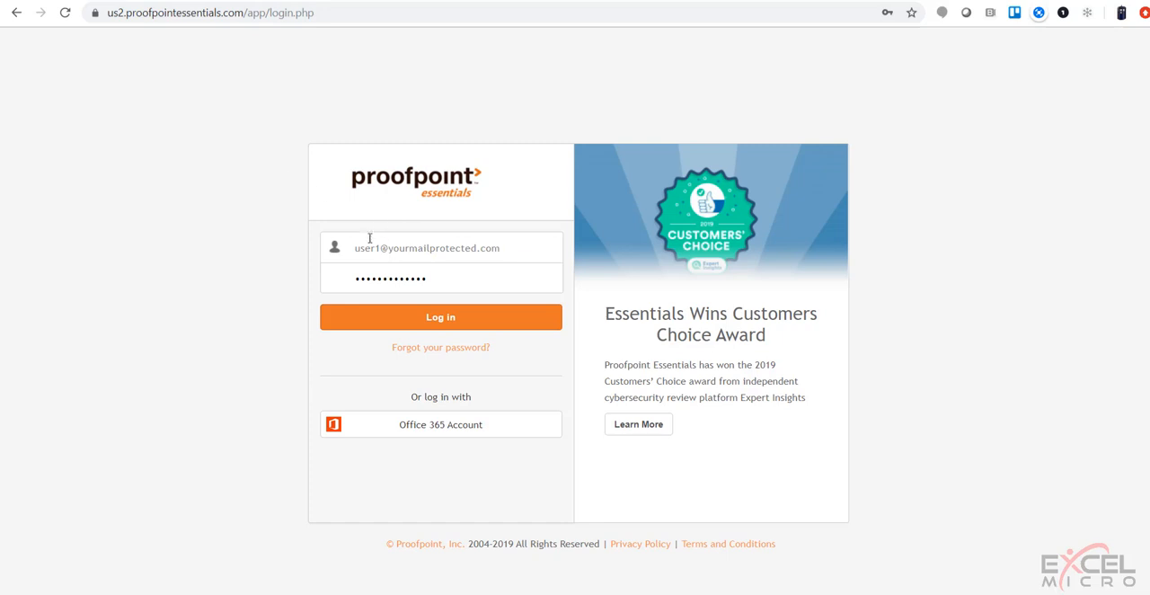
mouse_move(344, 234)
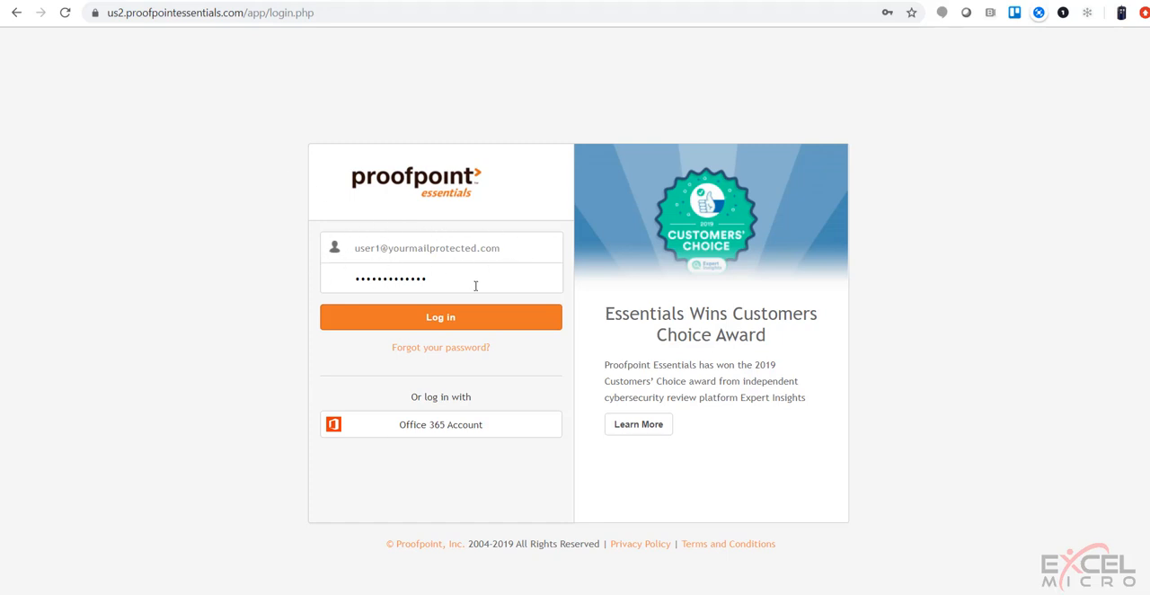
Step: Submit the entered email and password to sign in to the portal
left_click(440, 316)
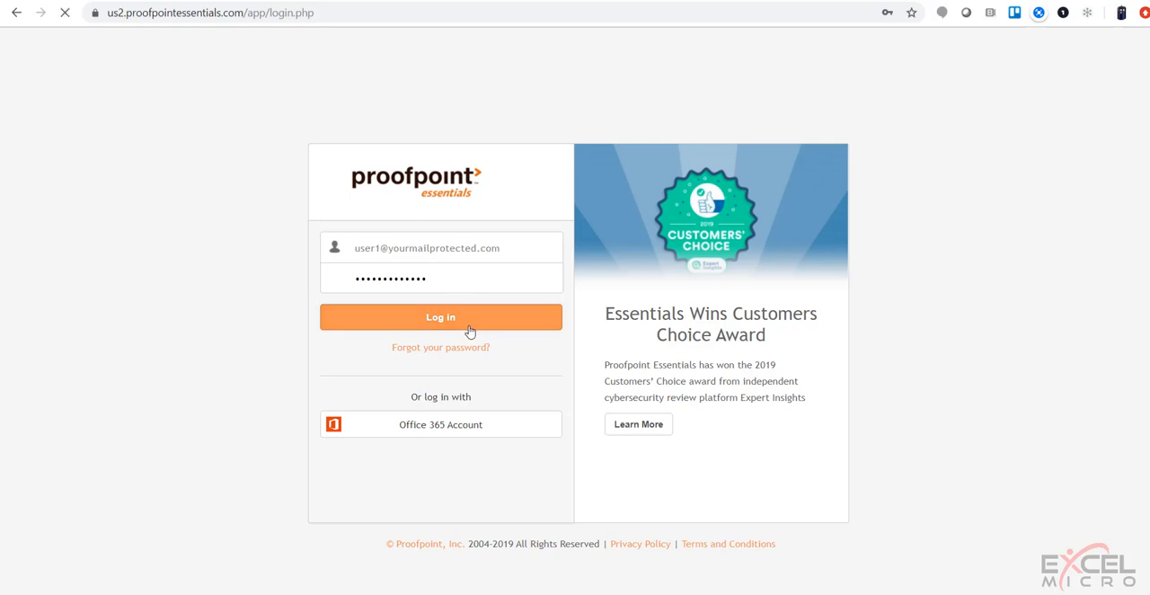
Step: Open Log Search, keep the Inbound mail type, and start filling the From field
left_click(440, 316)
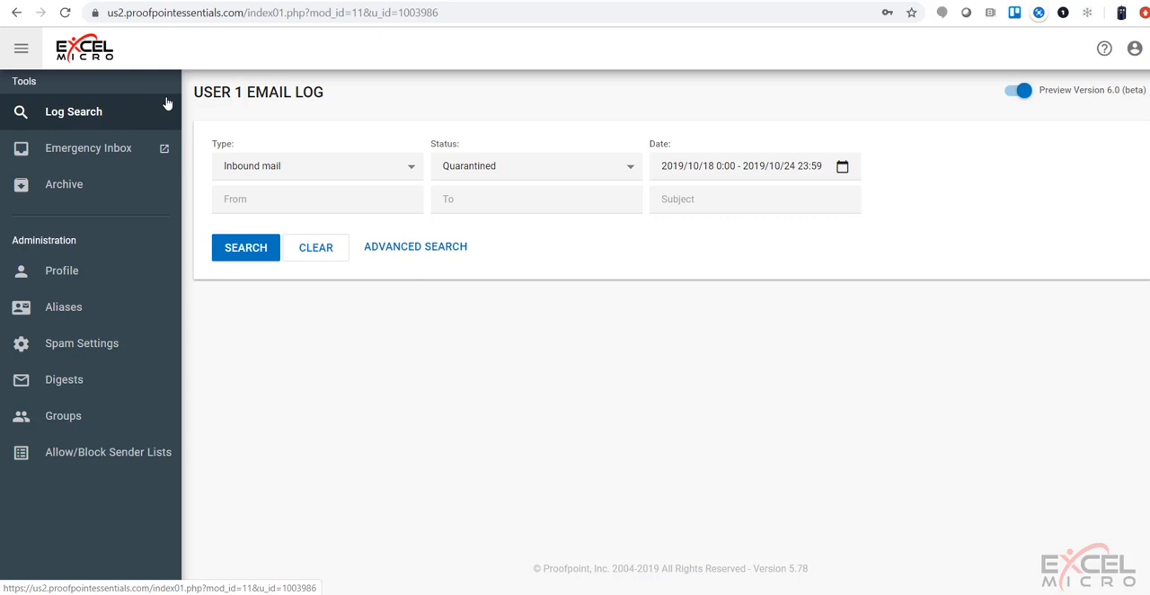
mouse_move(537, 372)
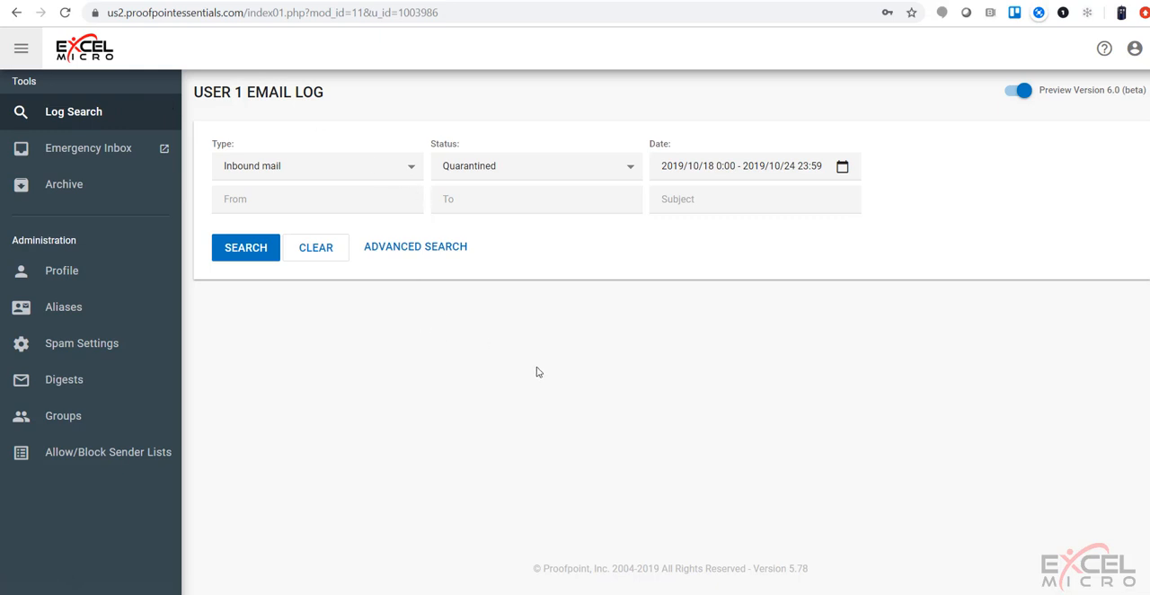
mouse_move(514, 355)
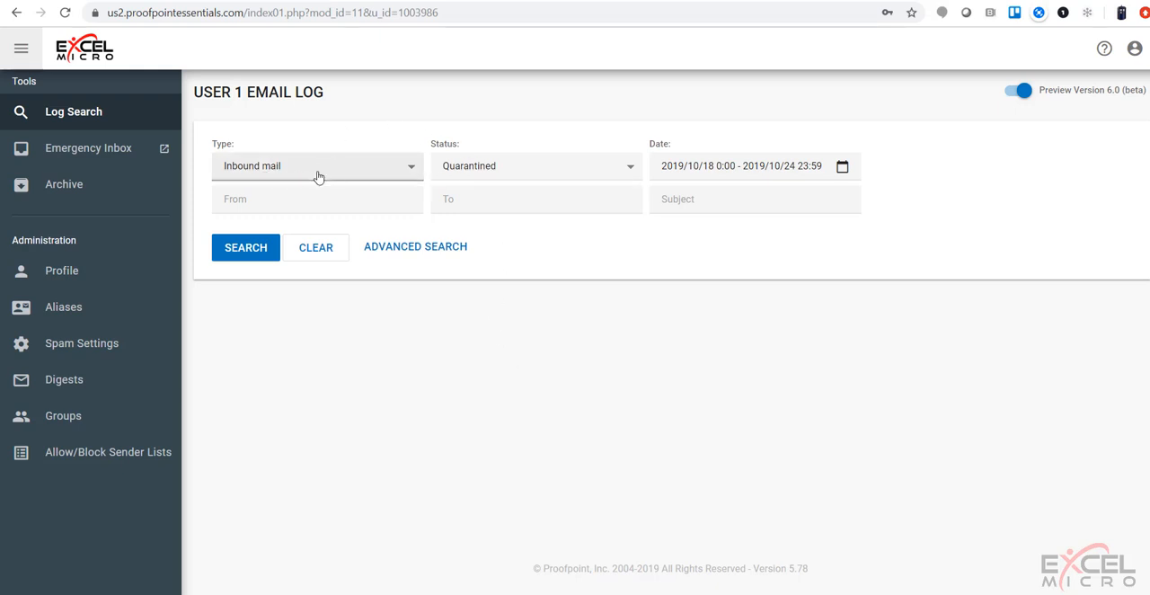
mouse_move(525, 179)
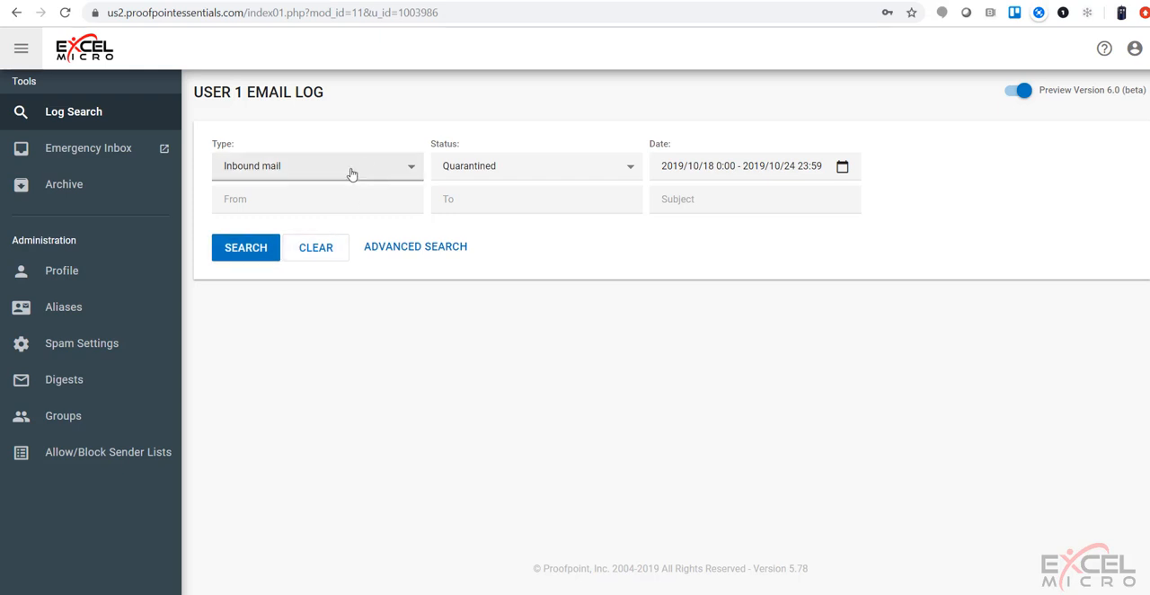
left_click(317, 165)
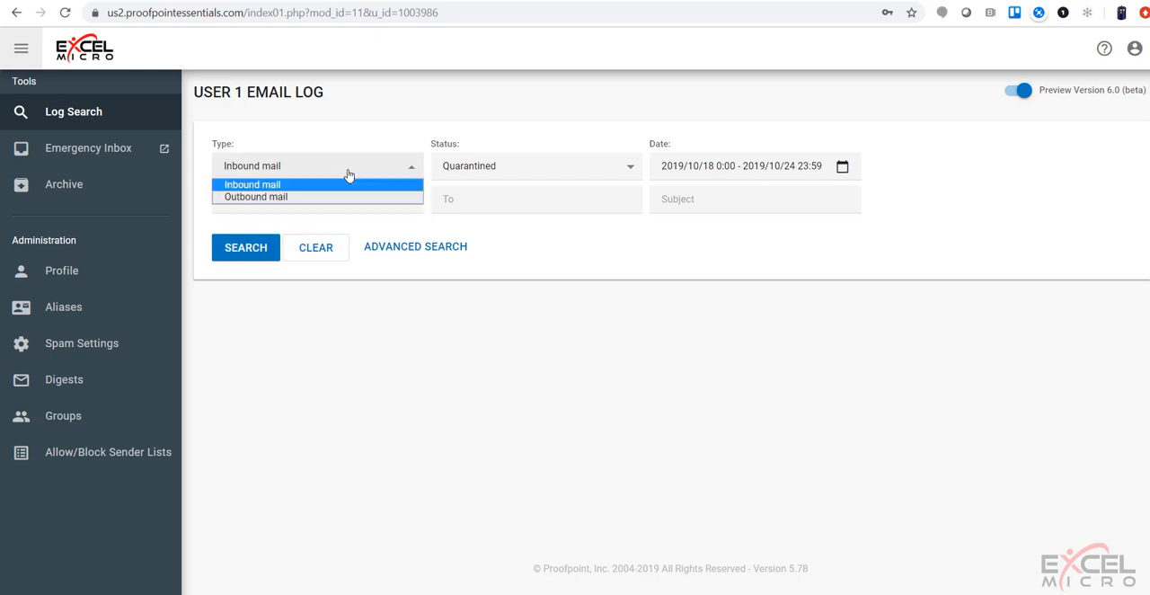
left_click(534, 166)
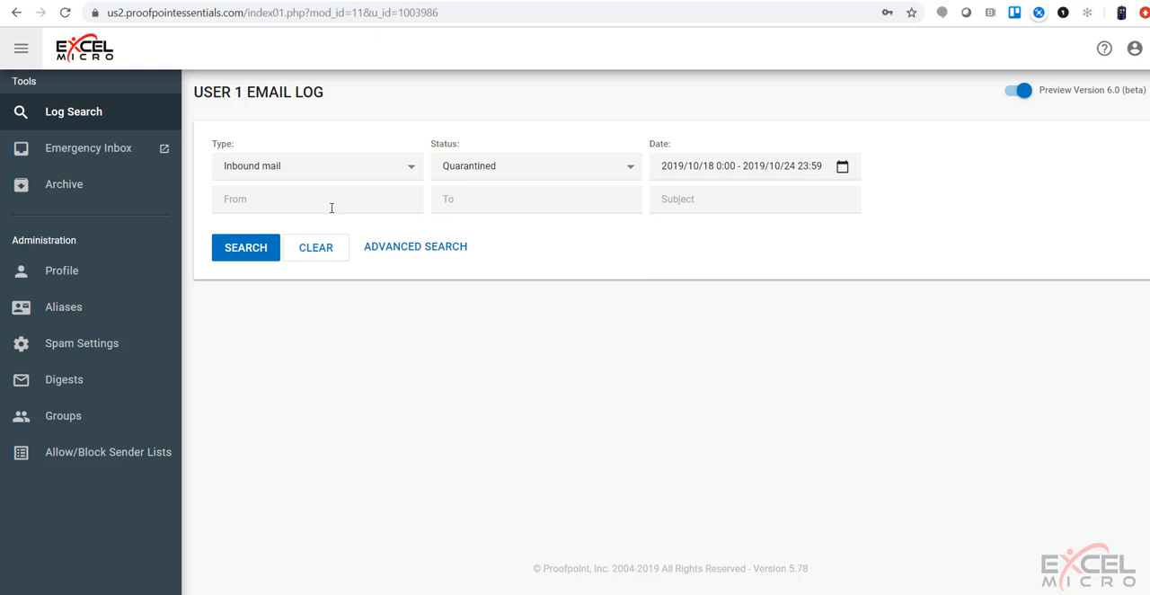
left_click(535, 198)
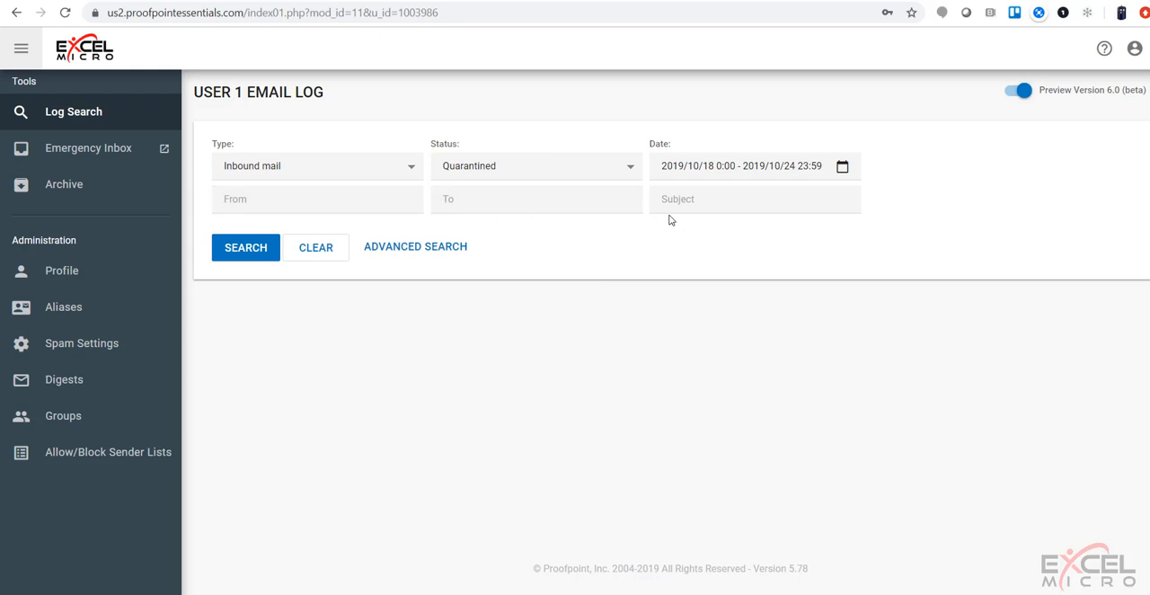
Step: Show advanced search: all six categories included, sorted by Received At
left_click(415, 246)
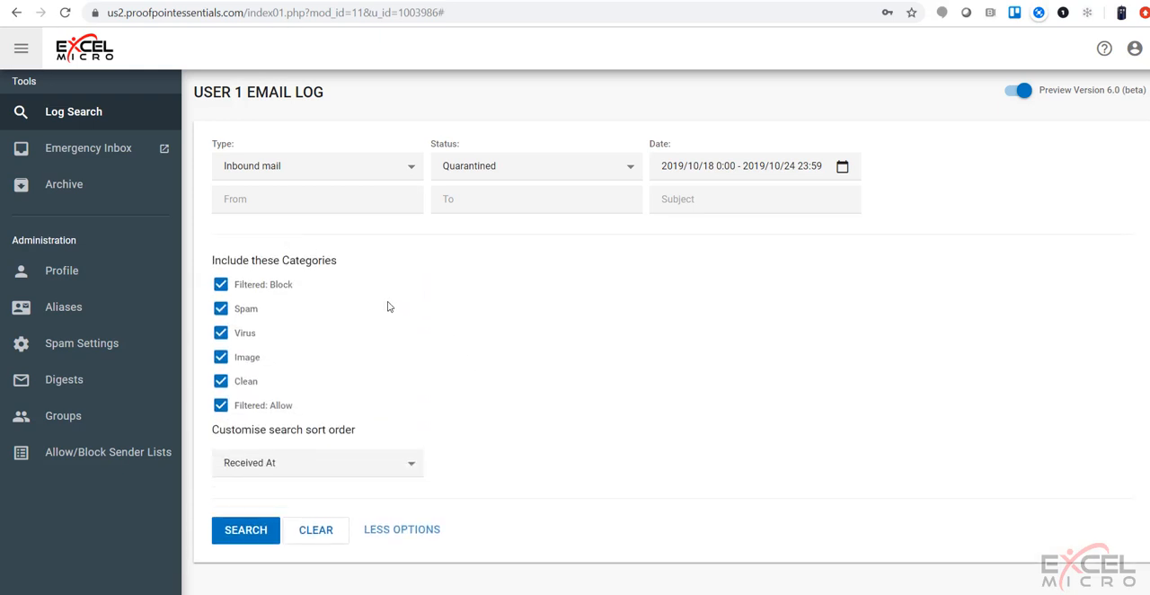
mouse_move(330, 297)
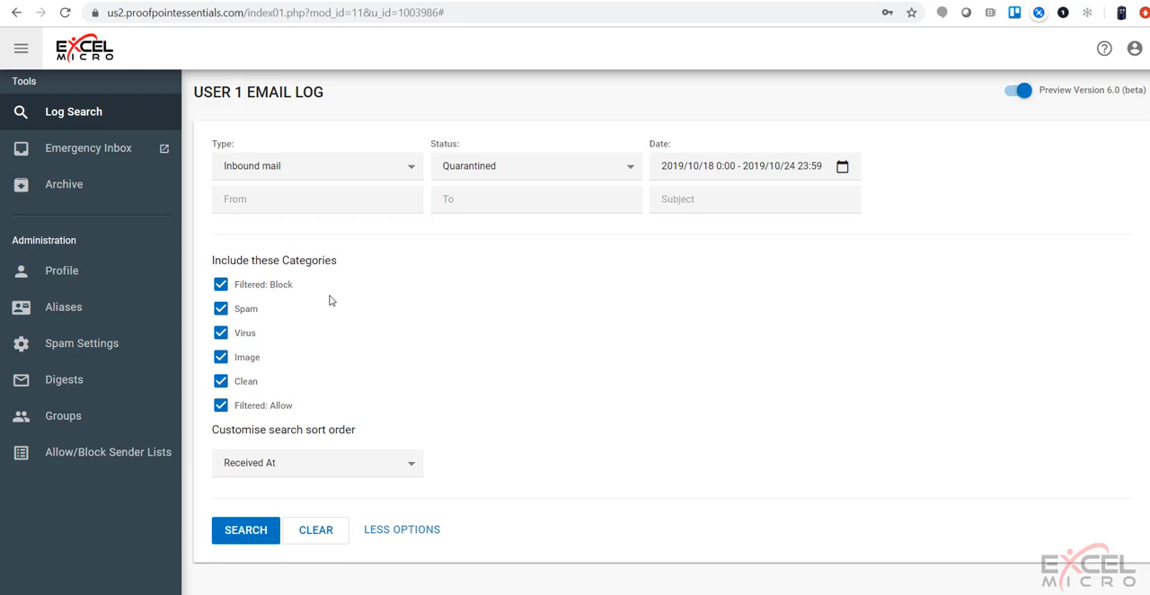
mouse_move(88, 120)
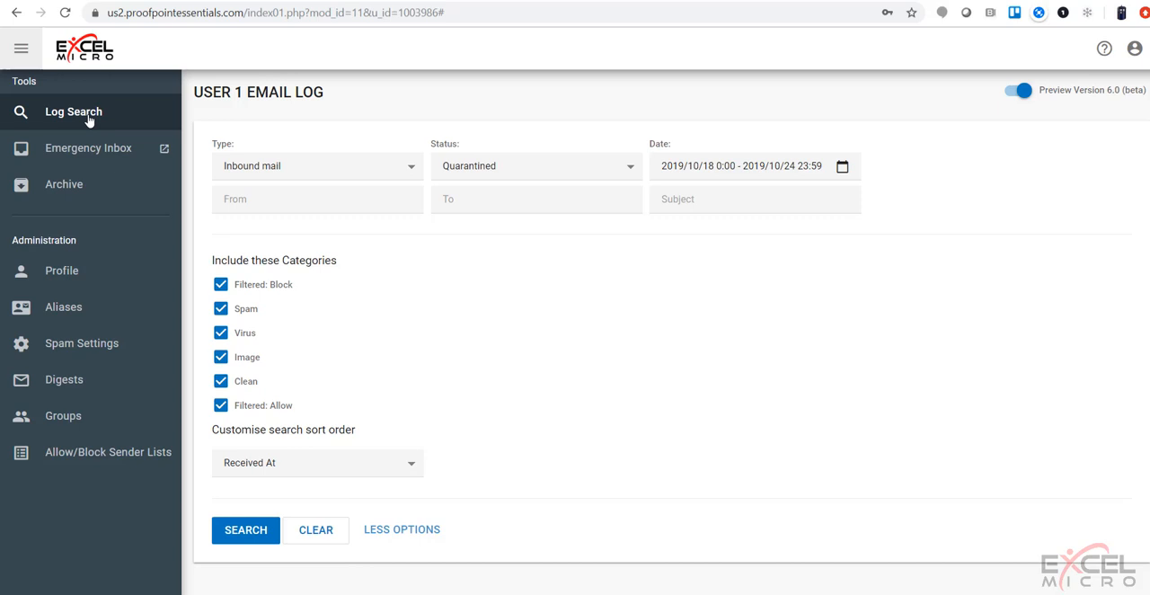
Step: Open the Emergency Inbox in a popup window, showing no messages
left_click(88, 147)
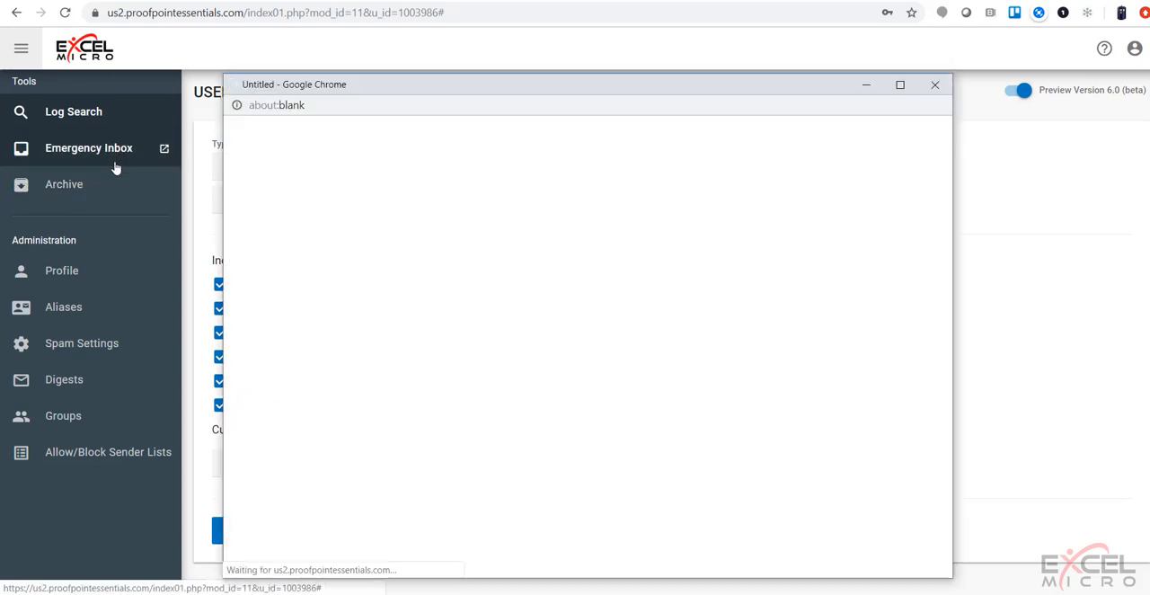
left_click(88, 148)
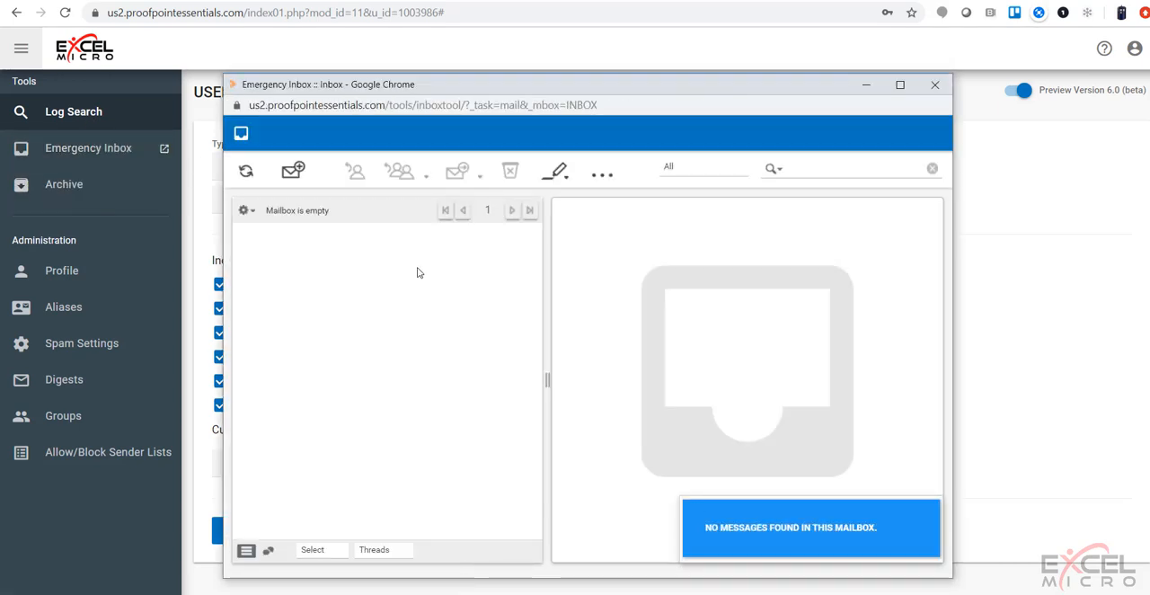
mouse_move(439, 263)
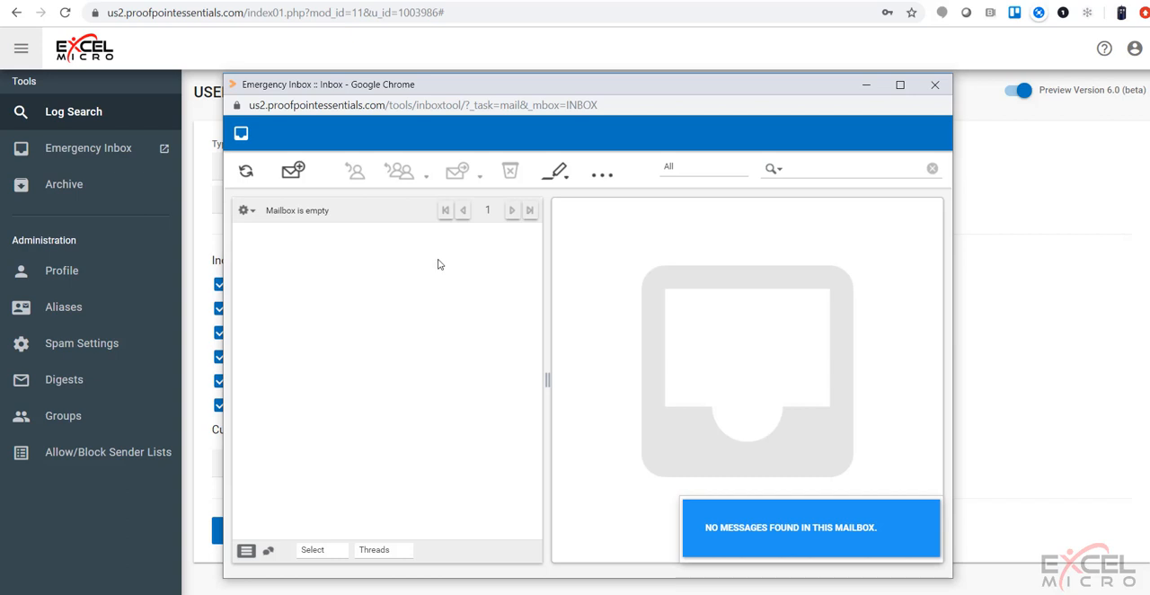
mouse_move(441, 292)
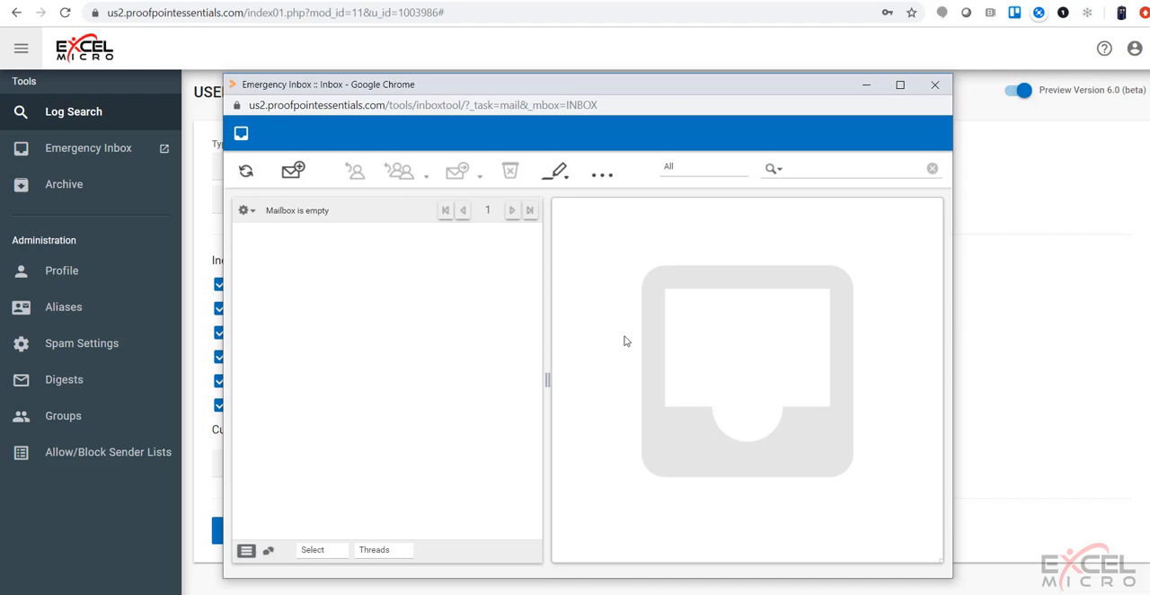
mouse_move(612, 317)
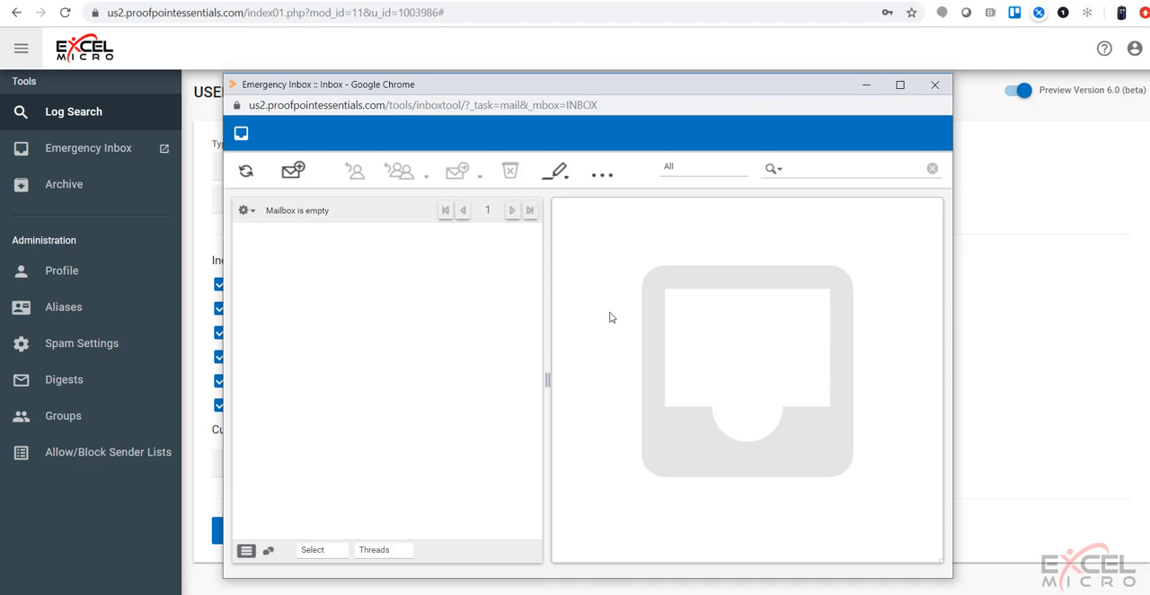
mouse_move(298, 285)
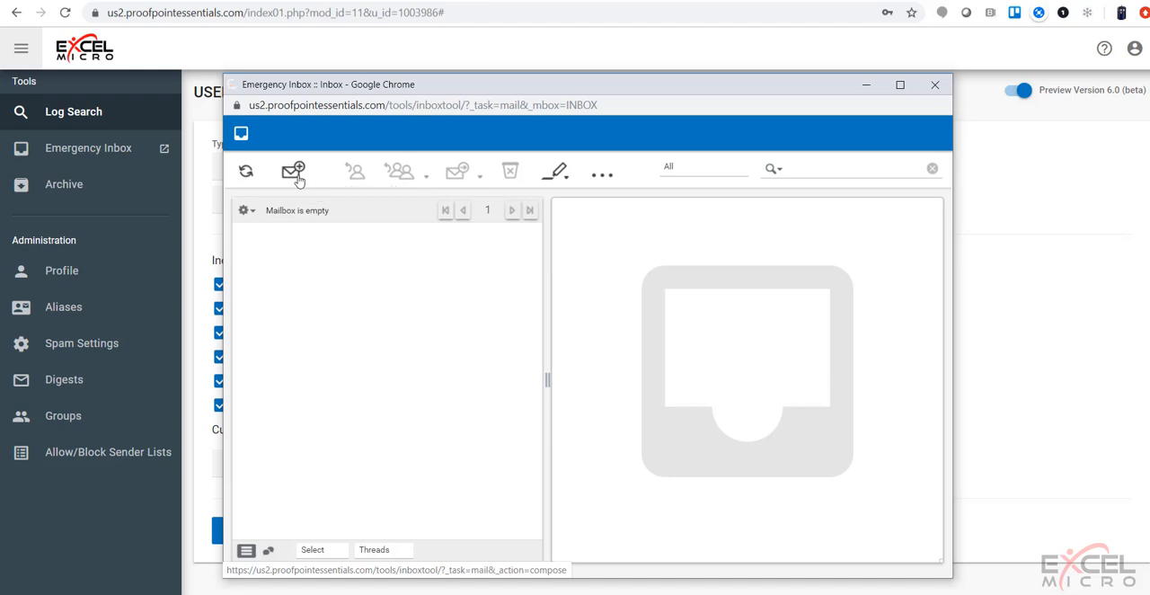
Step: Start a new message from user1 with blank recipient and subject
left_click(292, 171)
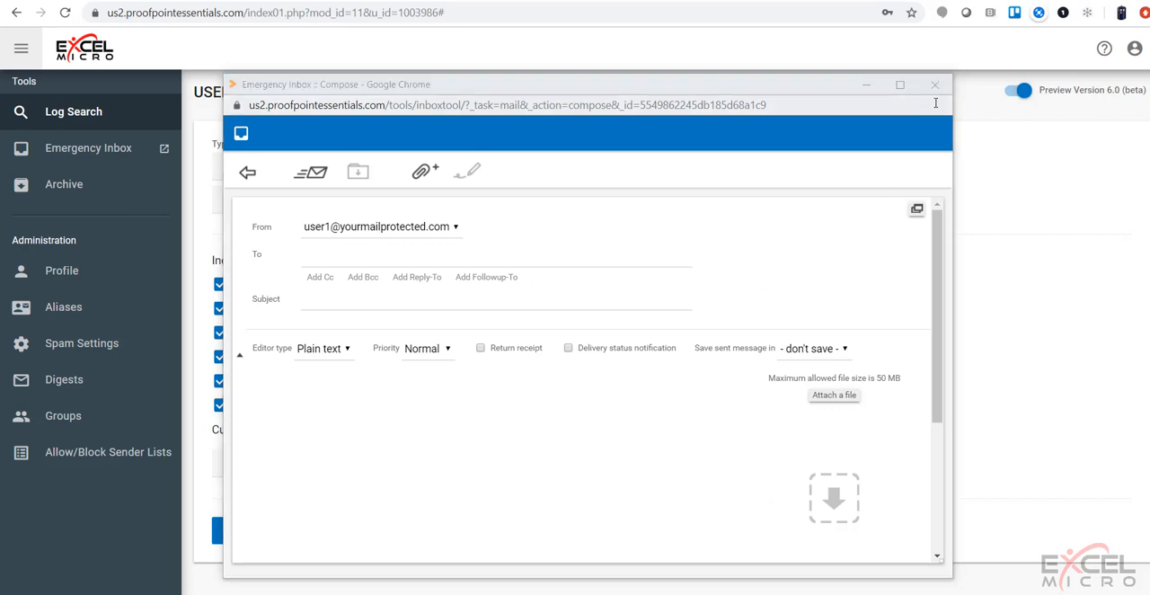
Step: Close the Emergency Inbox window and go to Archive in the sidebar
left_click(934, 84)
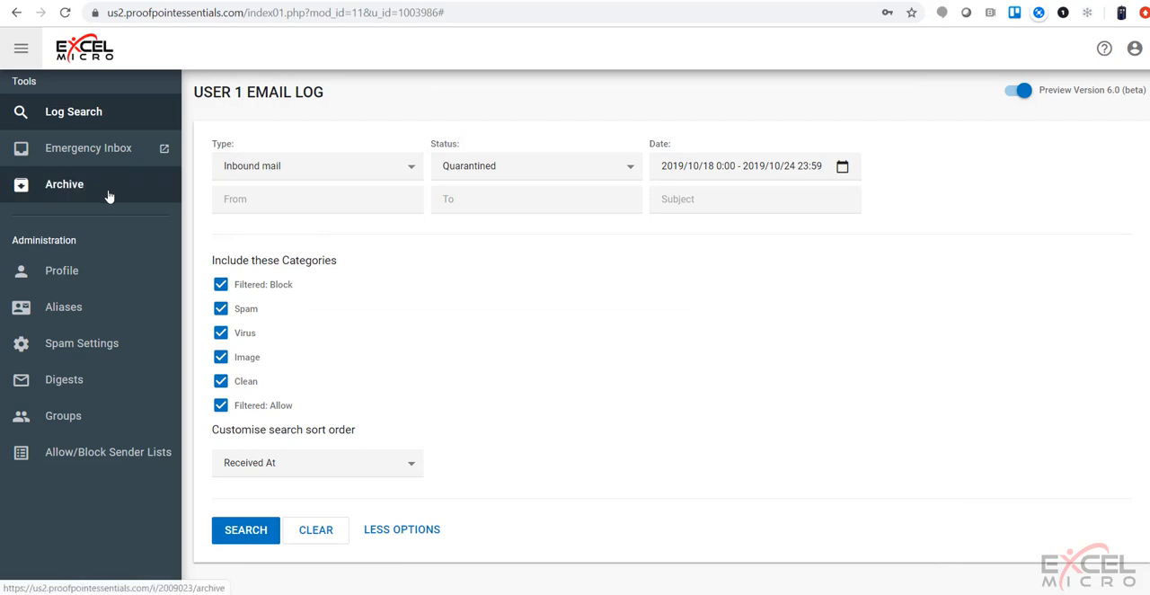
mouse_move(107, 196)
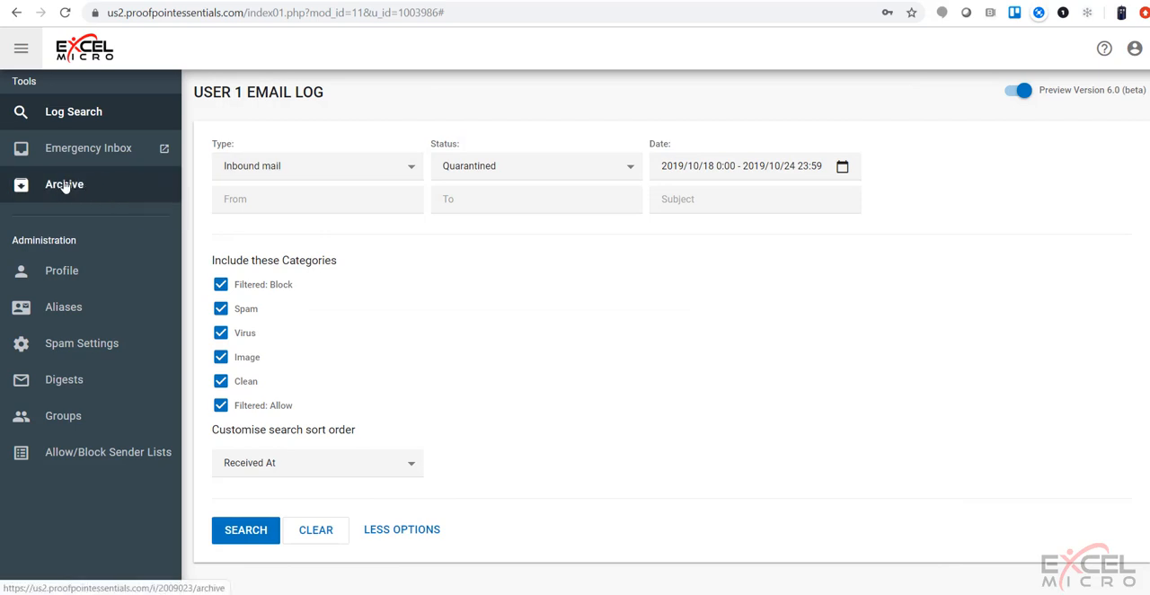
left_click(63, 184)
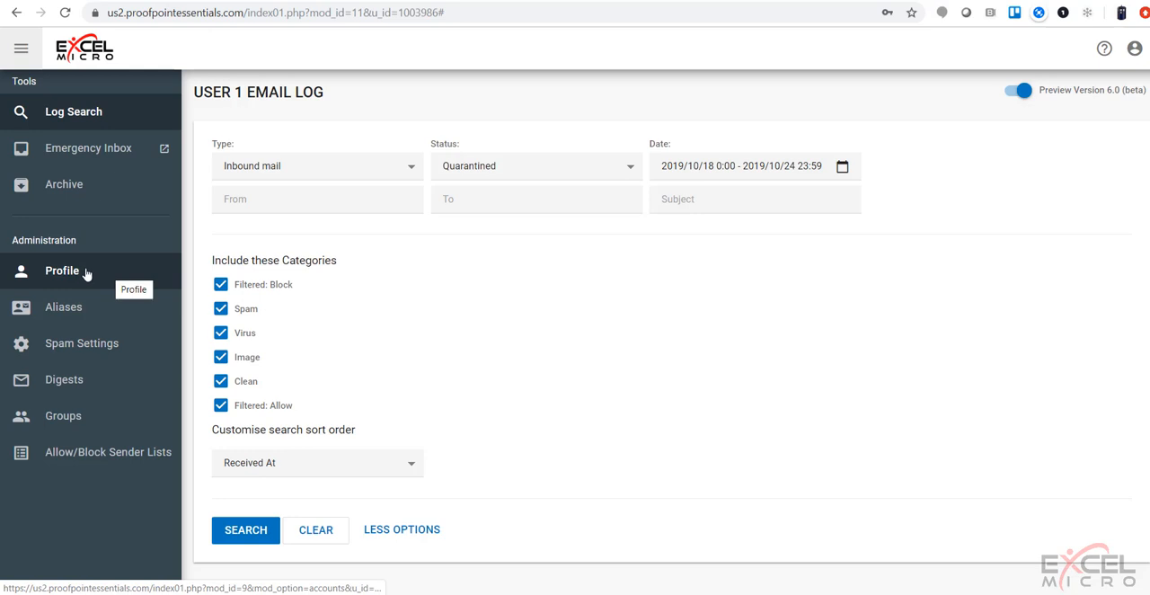
left_click(61, 271)
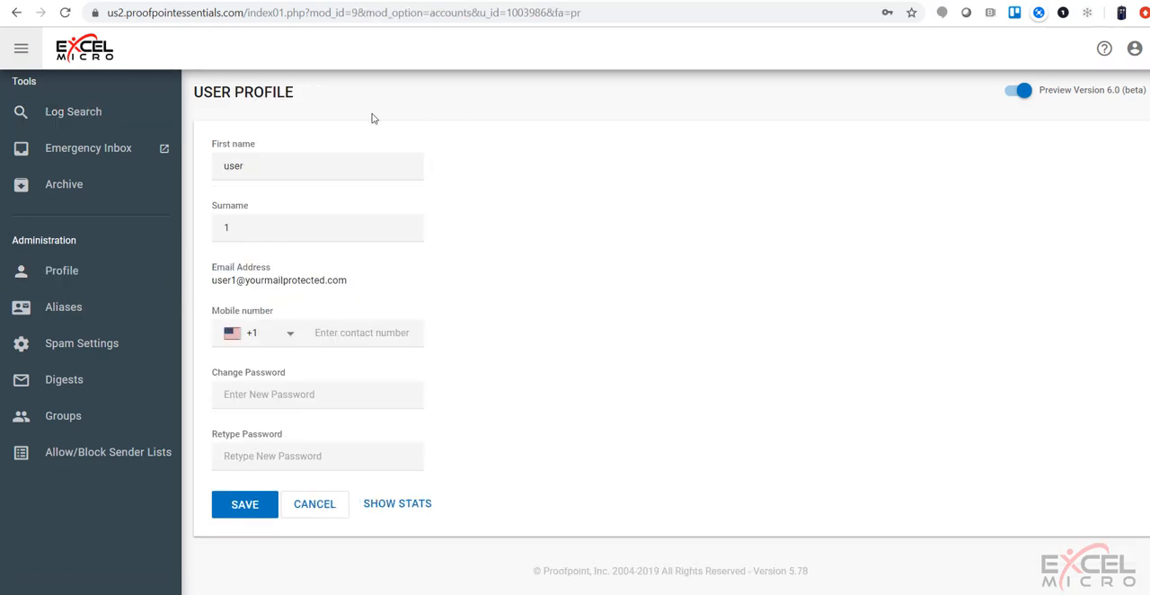
mouse_move(515, 210)
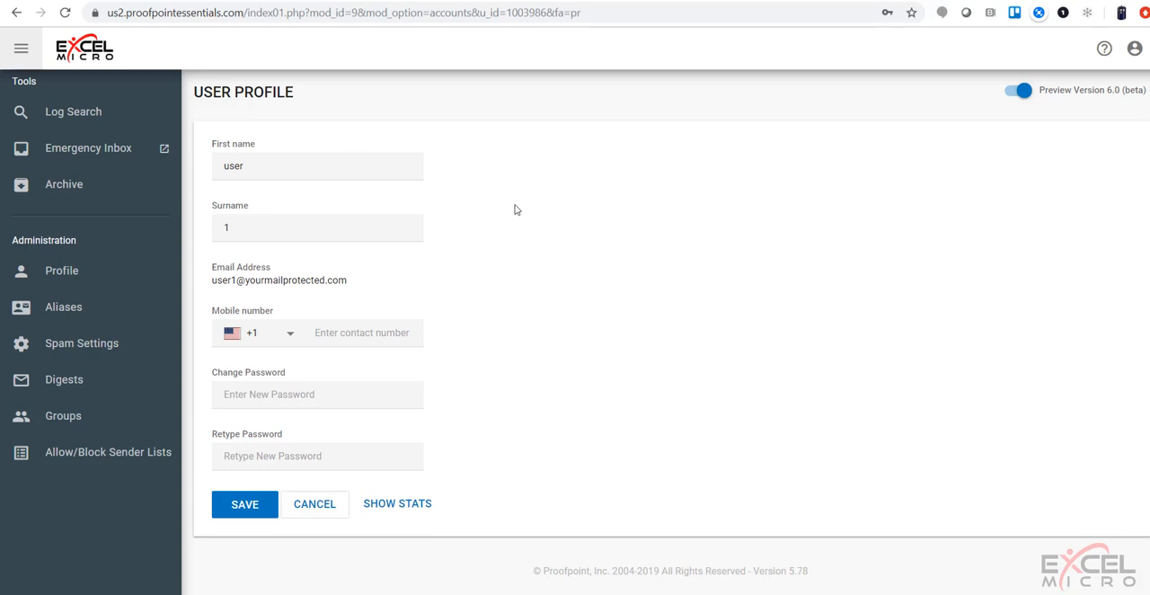
mouse_move(566, 354)
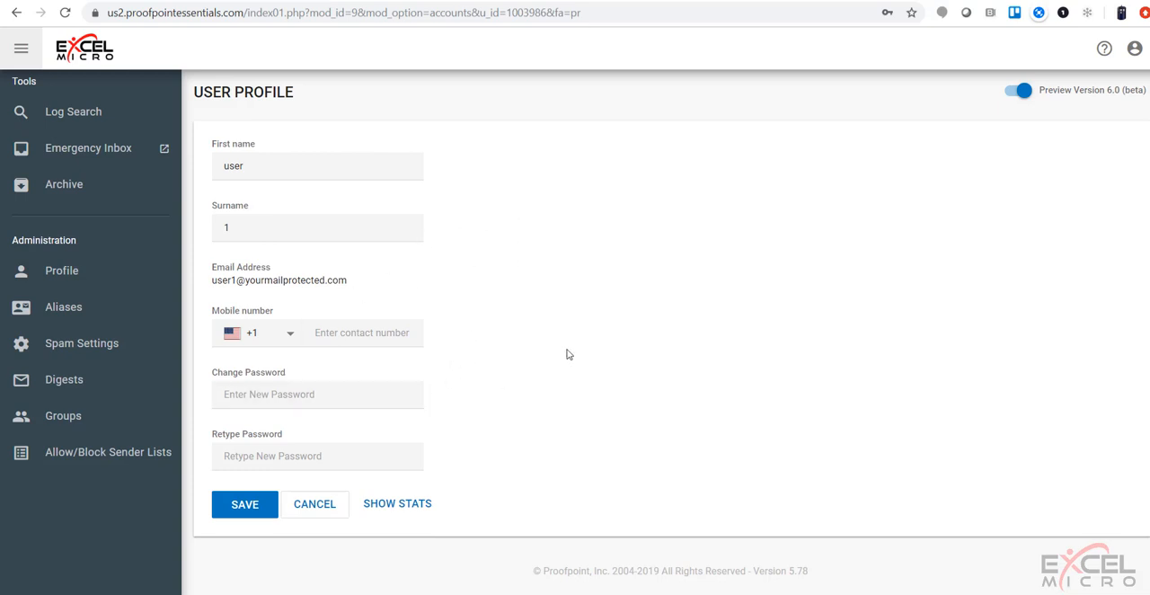
left_click(317, 393)
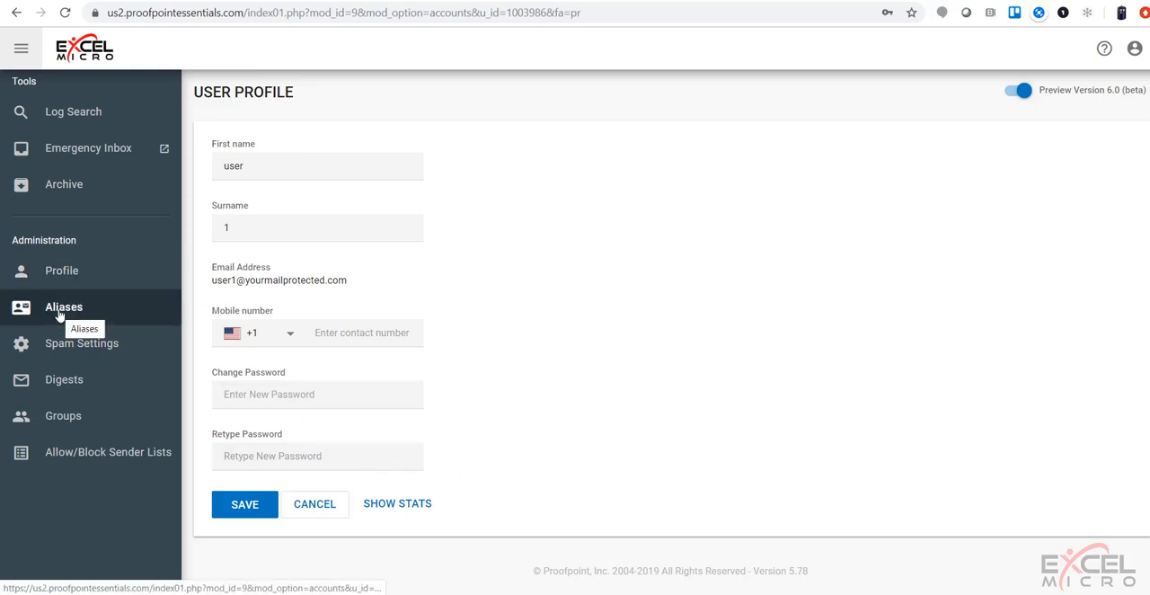
Step: Open Aliases and bring up a blank New Alias form
left_click(64, 306)
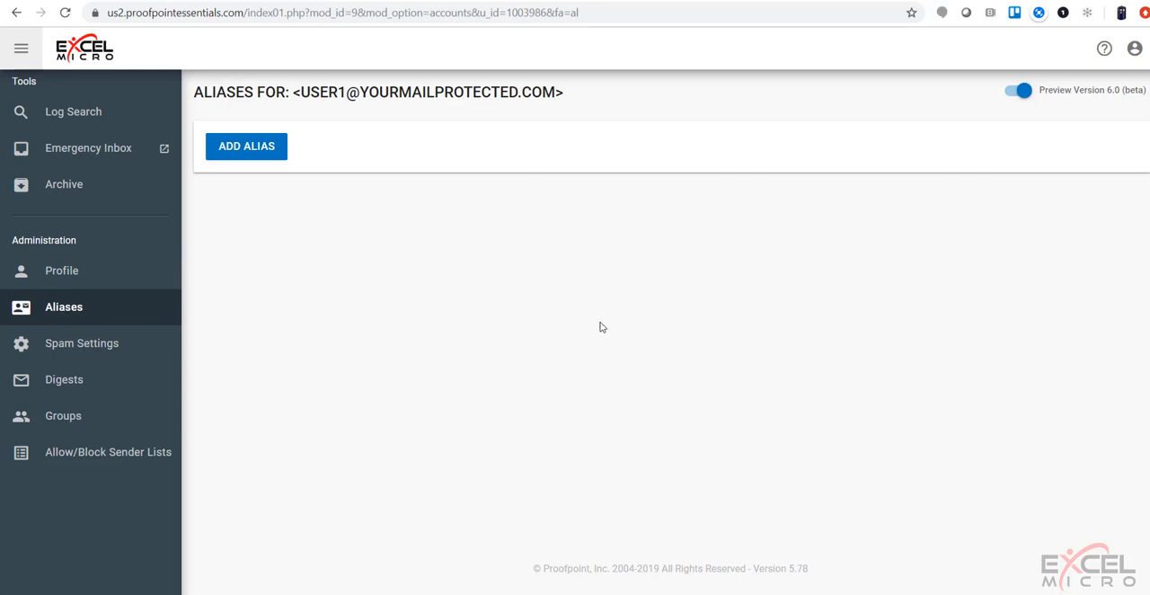
mouse_move(265, 288)
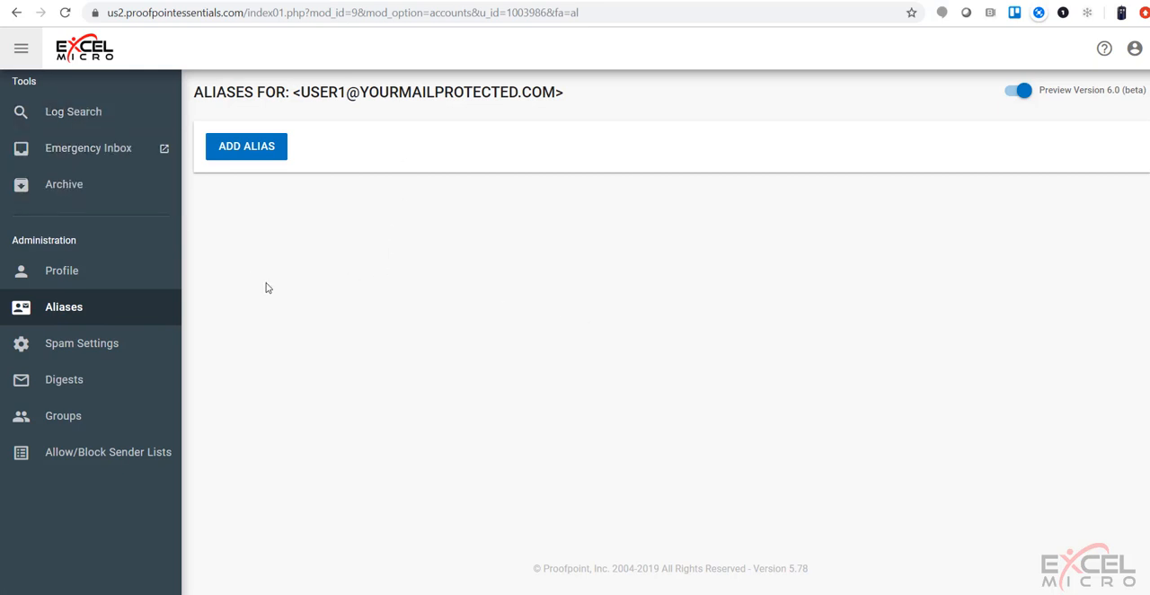
mouse_move(264, 153)
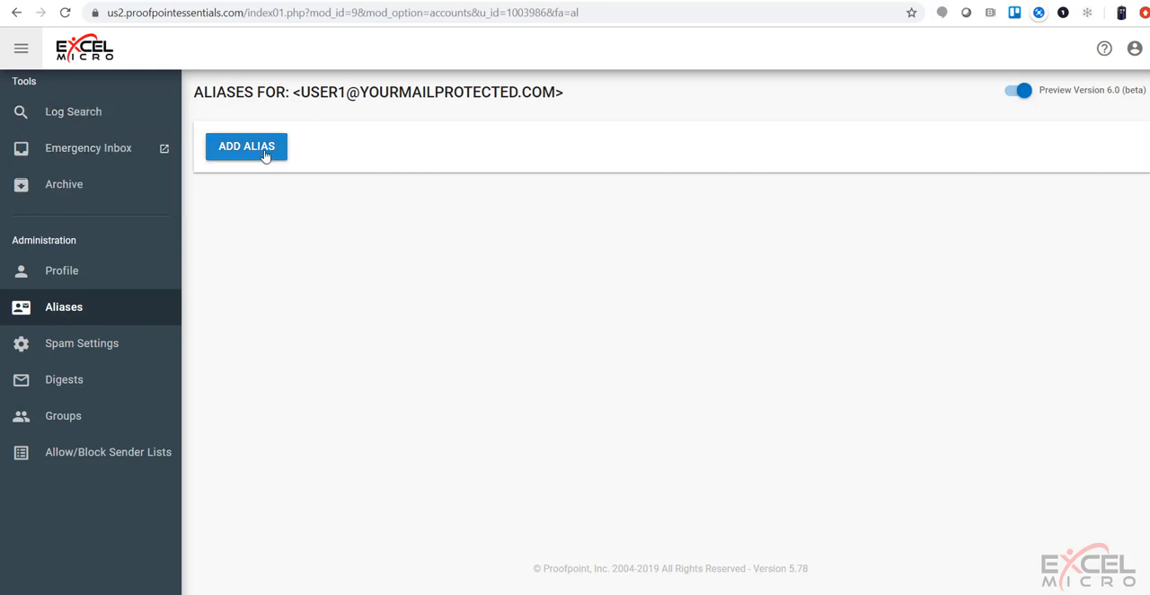
left_click(246, 145)
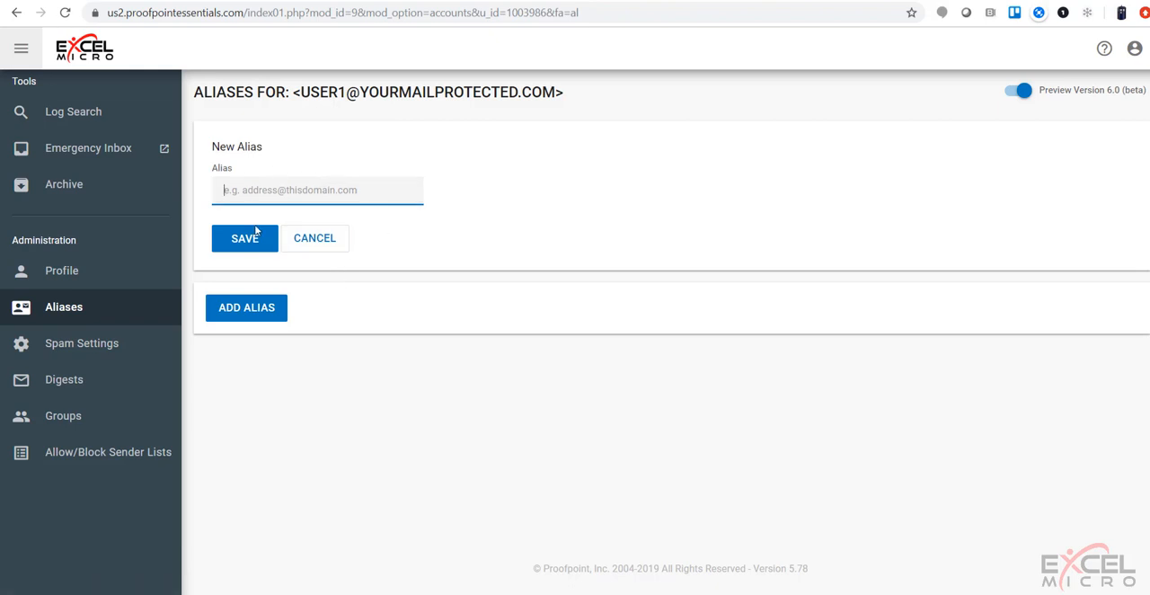
mouse_move(344, 210)
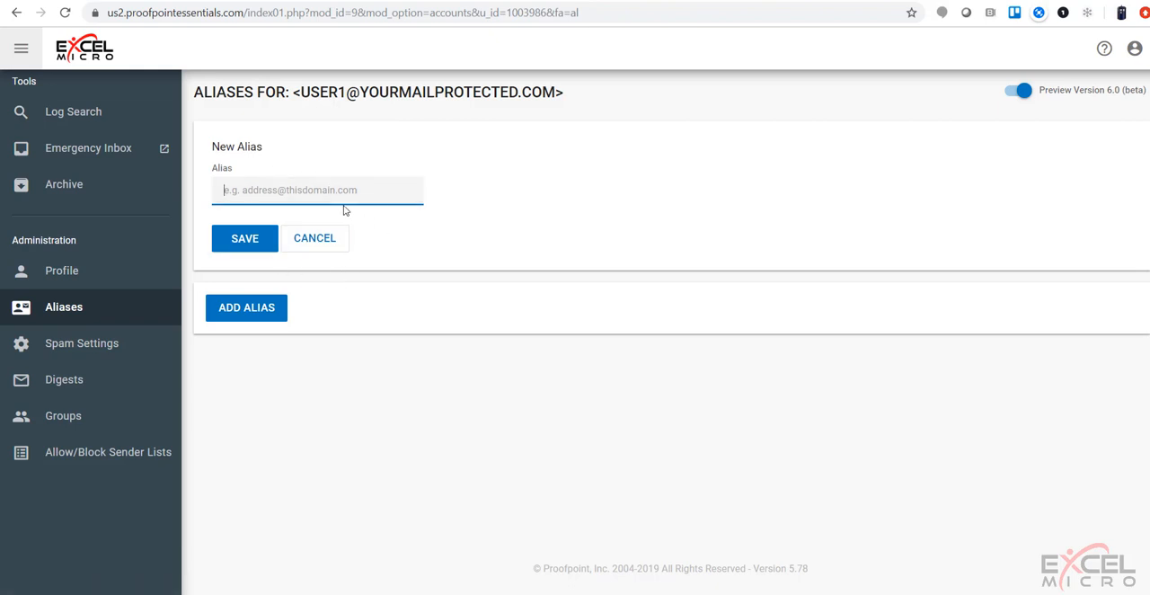
mouse_move(81, 342)
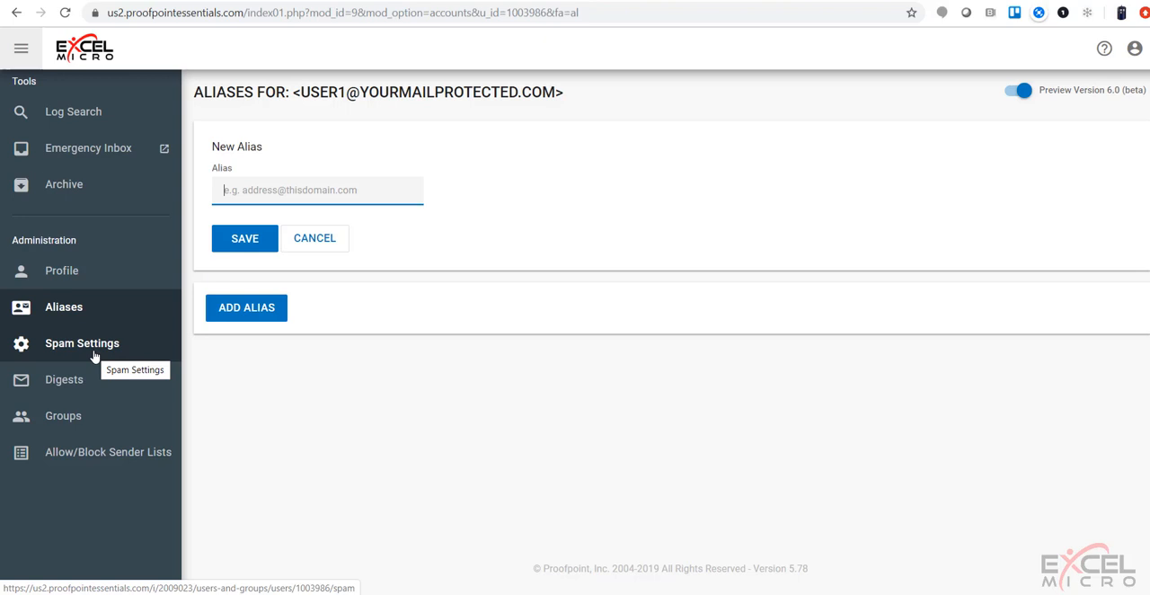
Step: Review spam settings: trigger level 7, bulk quarantine off, backscatter prevention on
left_click(80, 342)
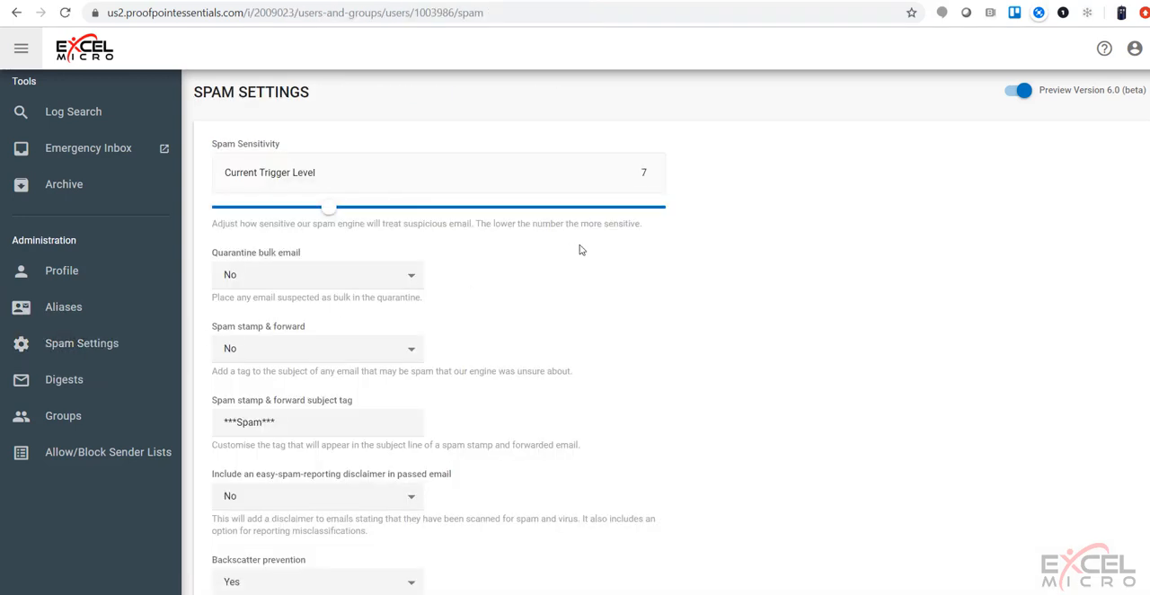
mouse_move(592, 296)
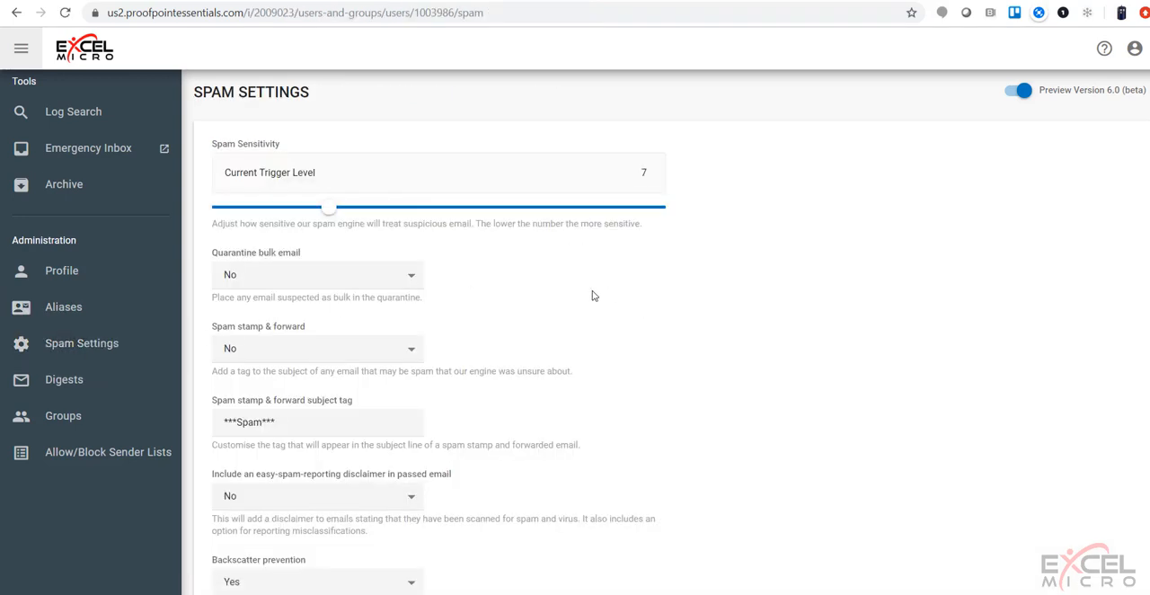
mouse_move(539, 270)
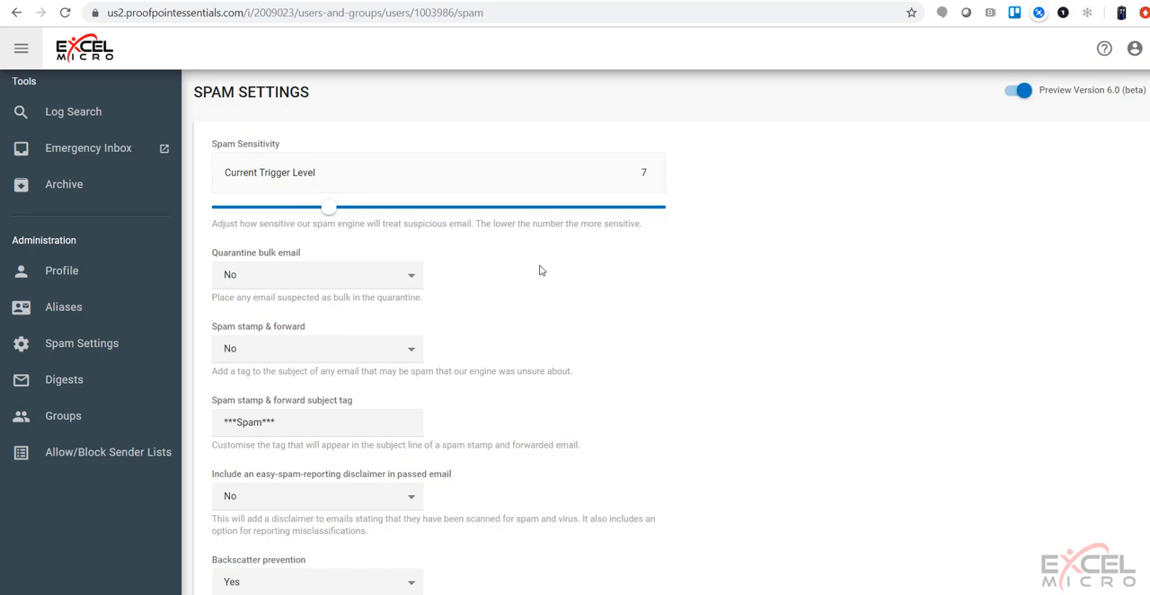
mouse_move(227, 222)
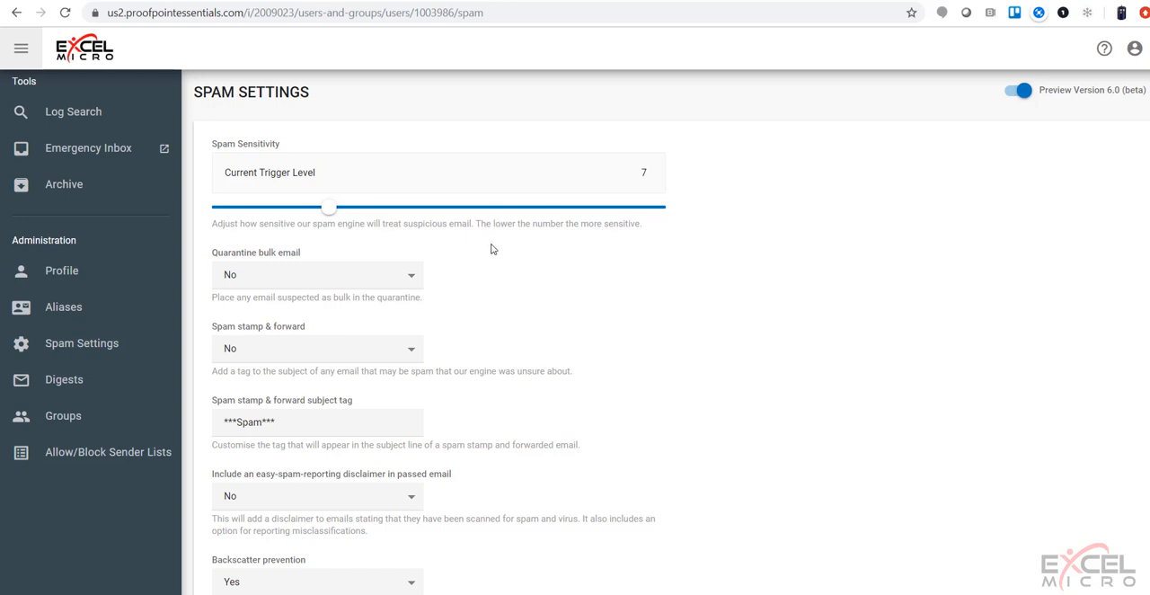
scroll("down", 3)
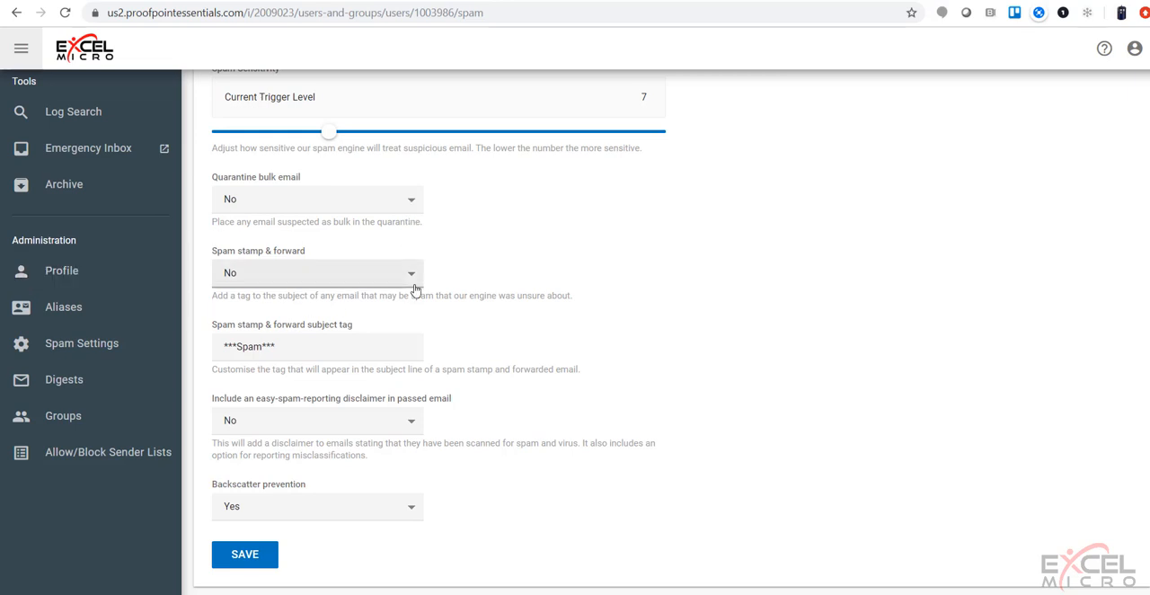
mouse_move(439, 552)
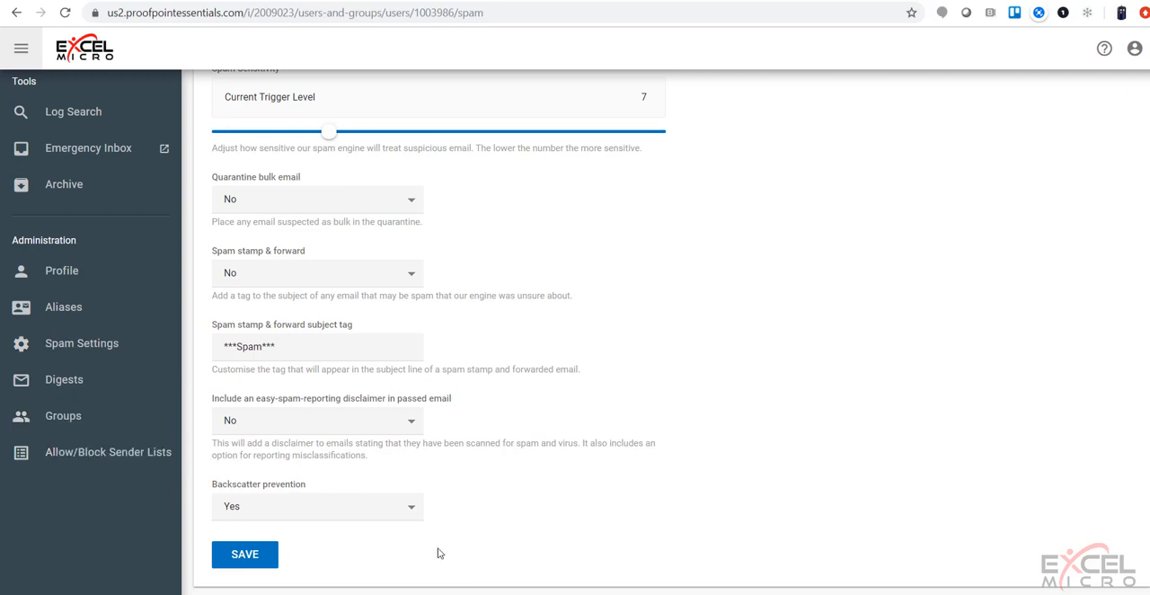
mouse_move(439, 511)
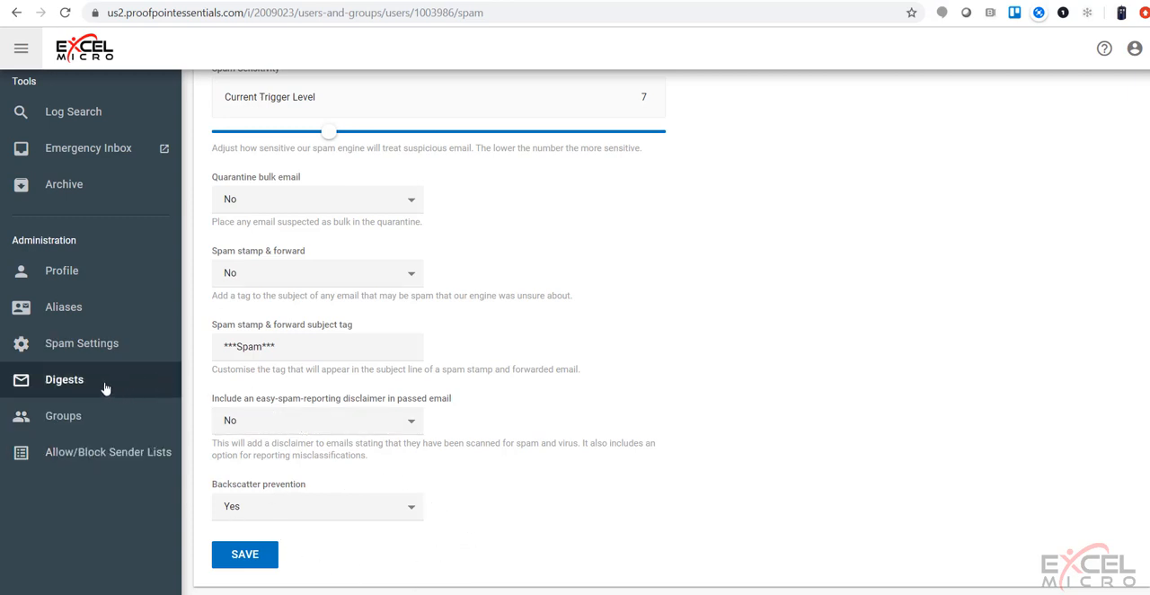
Step: View digest settings: enabled, starting 03:00, every 24 h, 30-day coverage
left_click(64, 379)
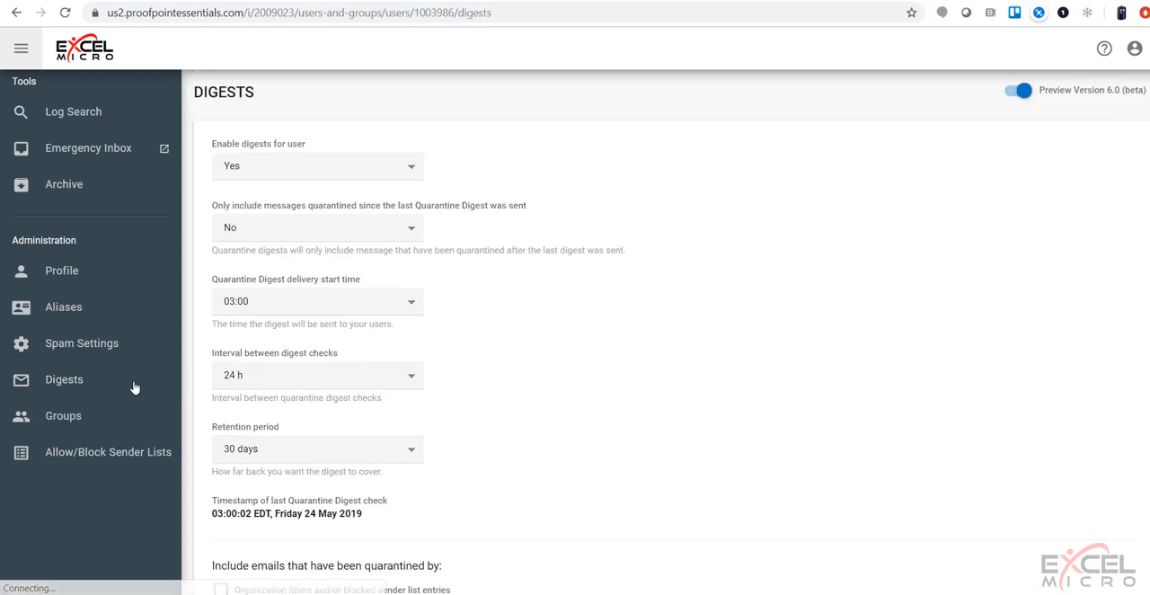
mouse_move(625, 361)
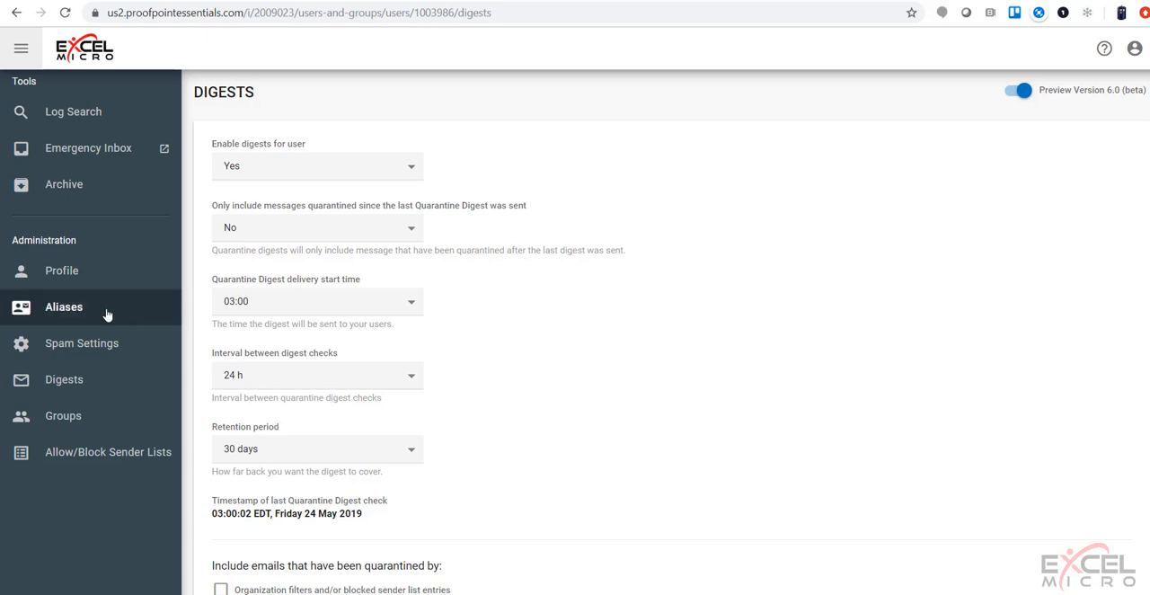
Step: Review Groups and the empty Allow/Block Sender Lists, then return to Log Search
left_click(63, 415)
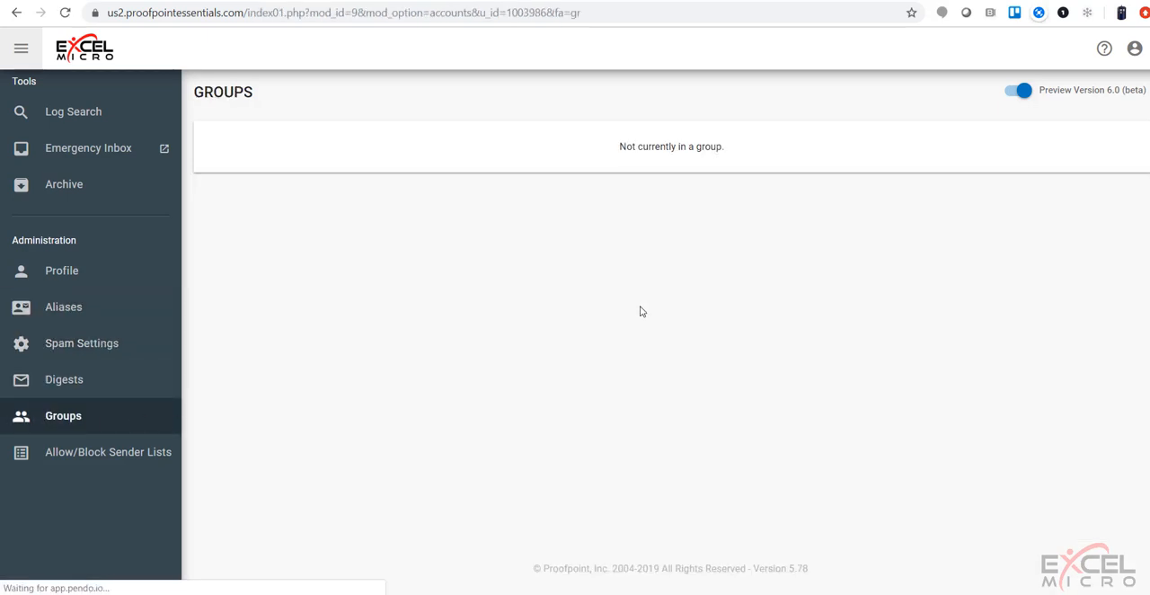
mouse_move(575, 150)
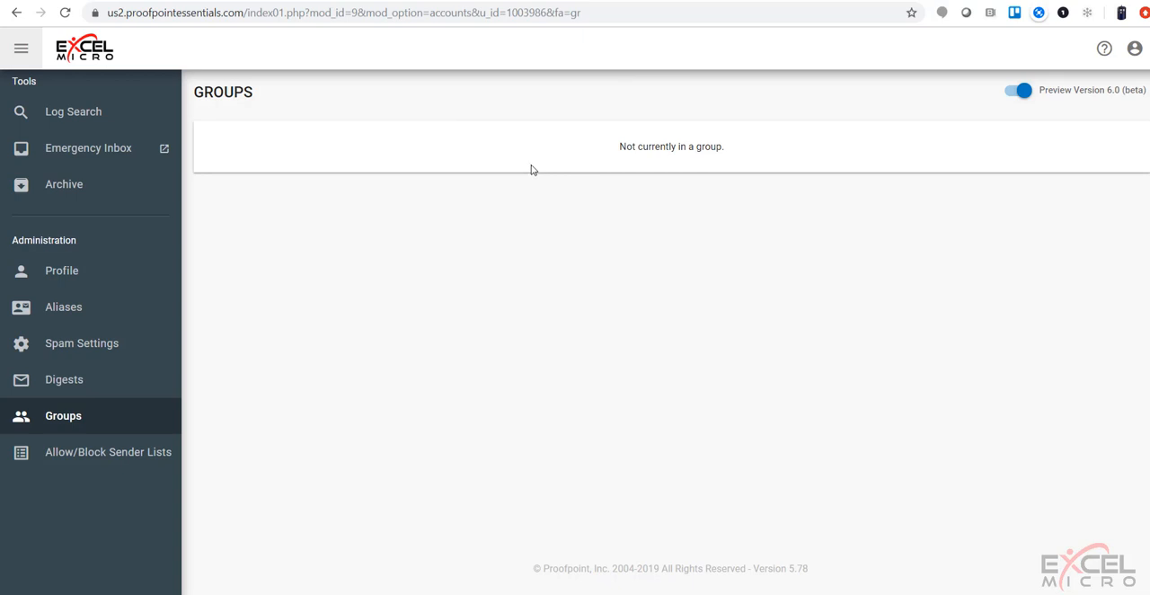
left_click(108, 452)
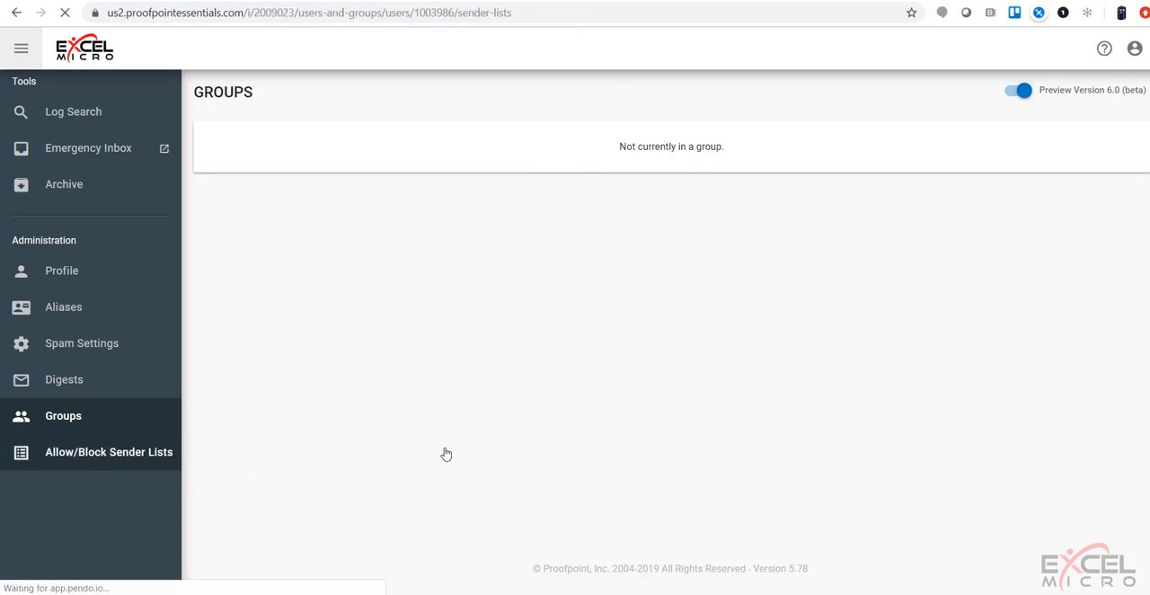
left_click(108, 452)
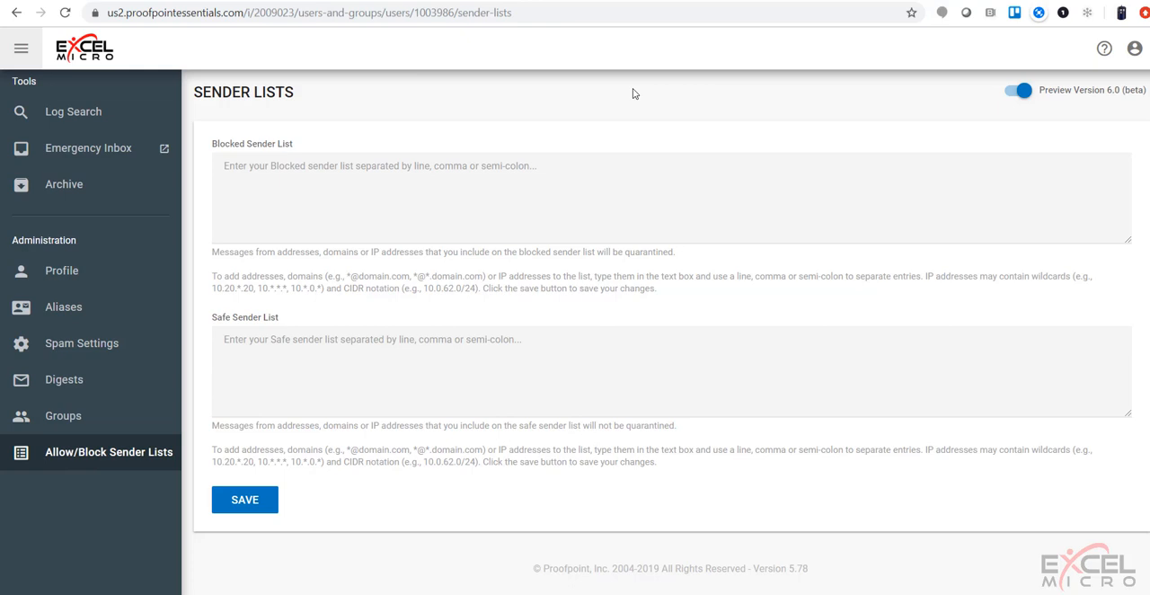
mouse_move(615, 94)
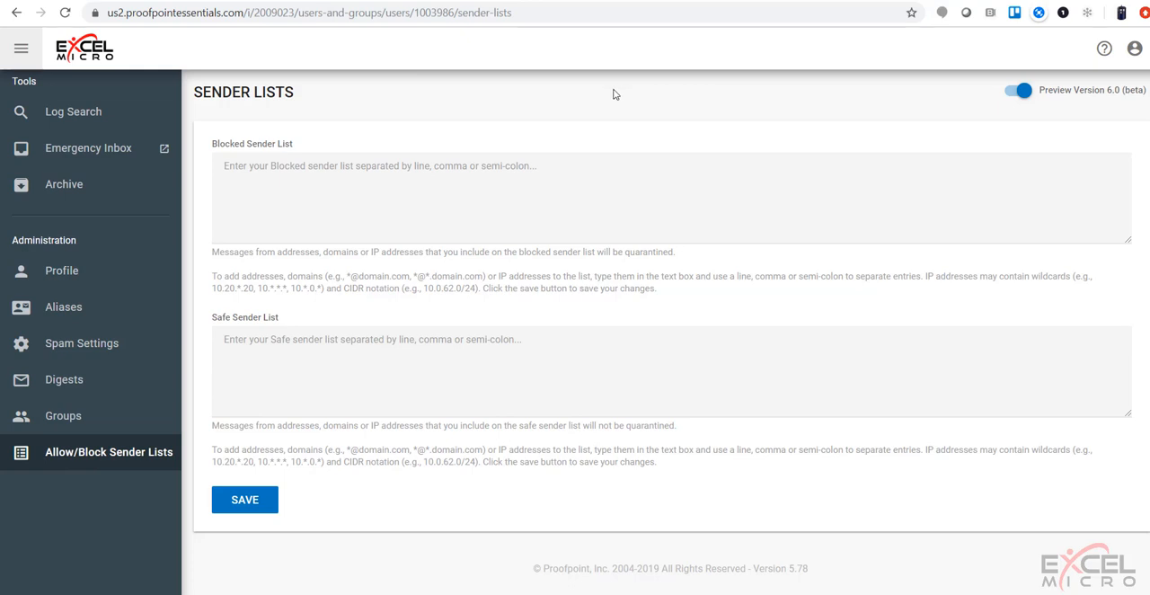
mouse_move(555, 126)
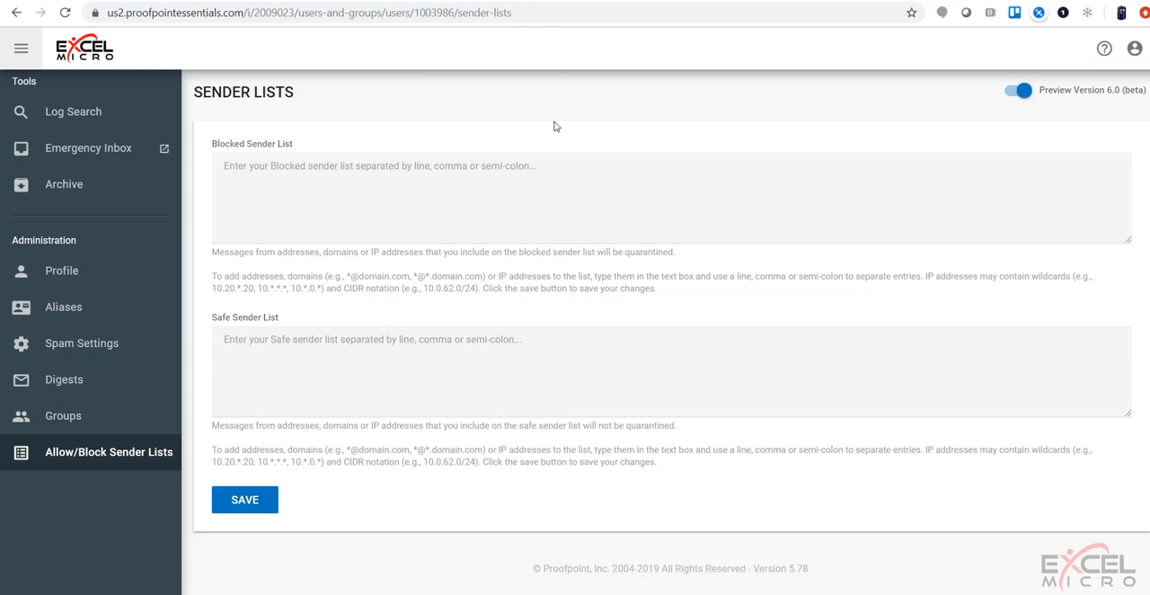
left_click(74, 111)
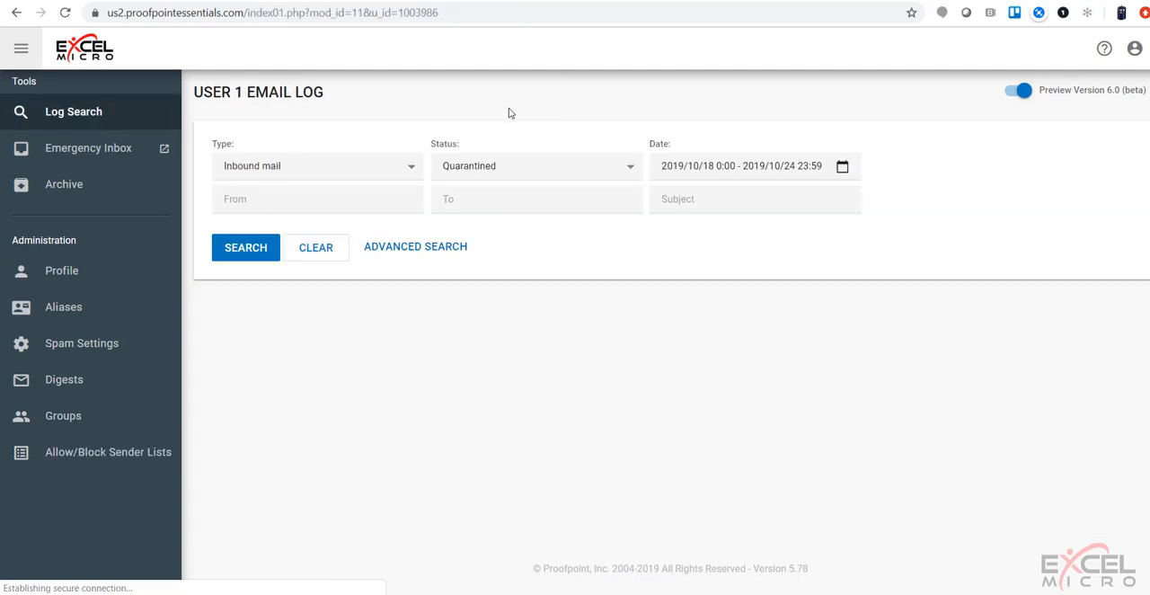